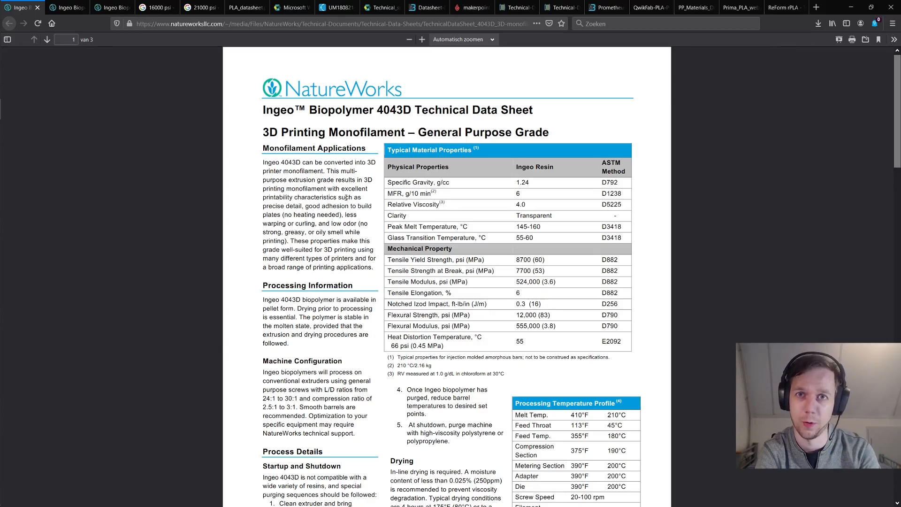
# - Flip between the Ingeo 4043D monofilament and film datasheets to compare their property values
pyautogui.scroll(-3)
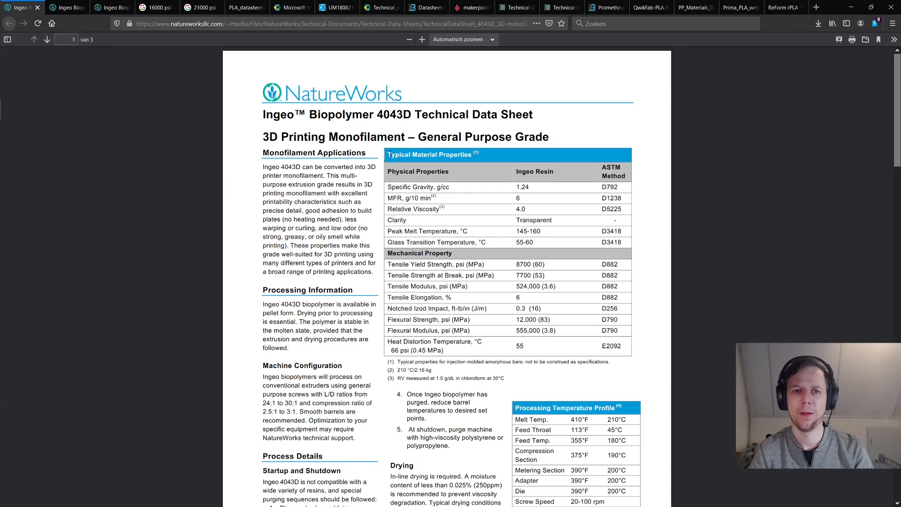
pyautogui.doubleClick(394, 113)
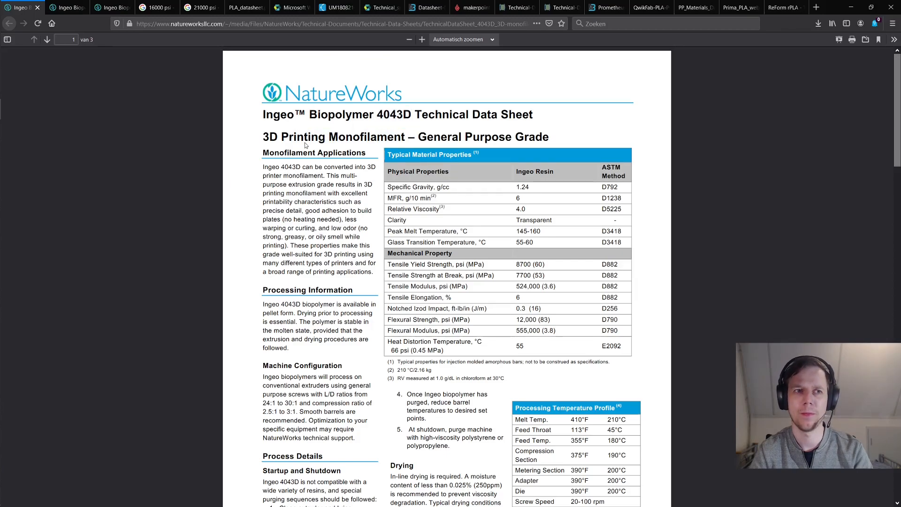
pyautogui.click(66, 6)
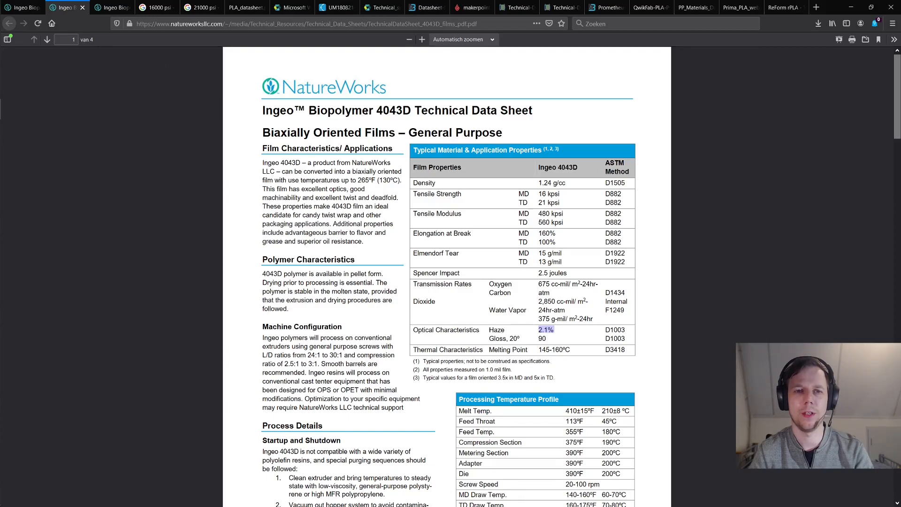
pyautogui.doubleClick(393, 111)
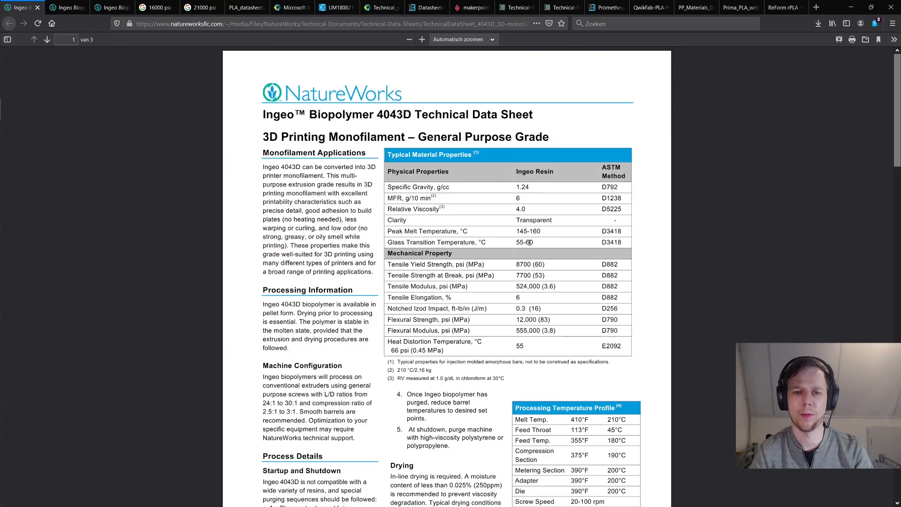
pyautogui.doubleClick(474, 264)
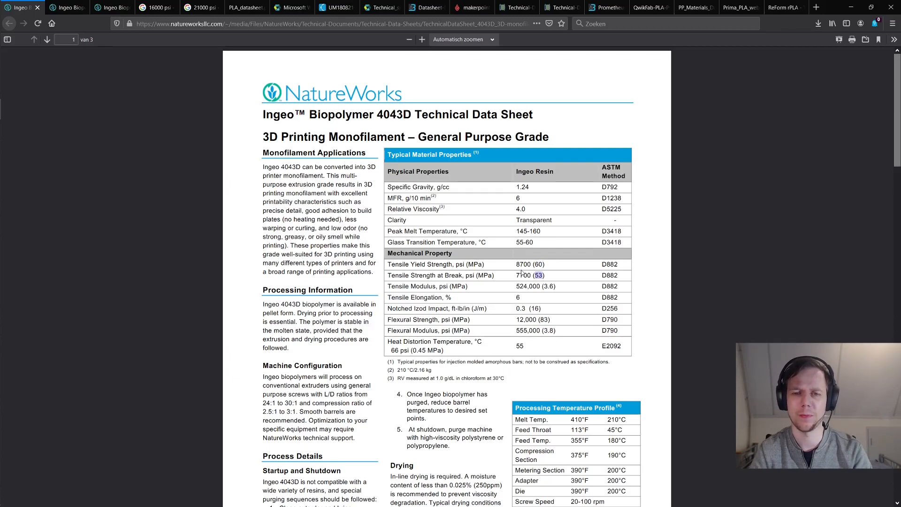
pyautogui.click(66, 7)
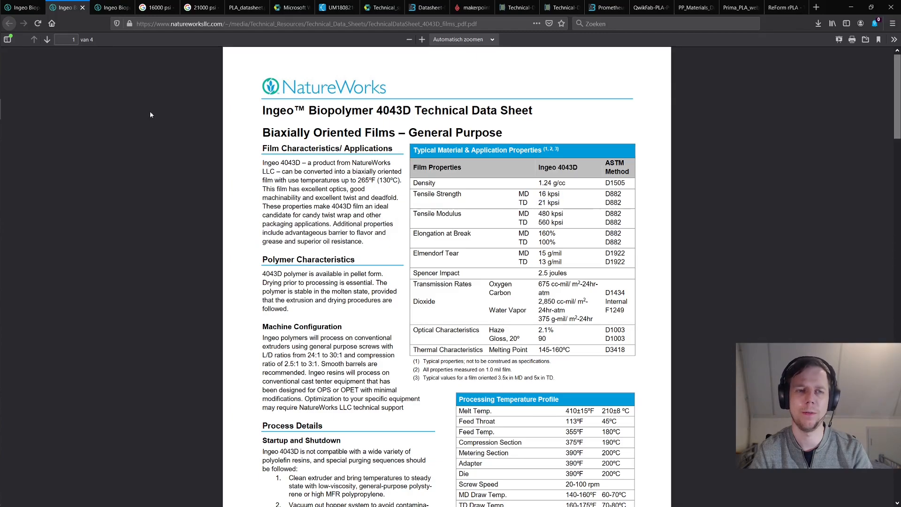
# - Check the Google conversions of 16000 psi and 21000 psi to pascals, then land on the film sheet
pyautogui.click(153, 6)
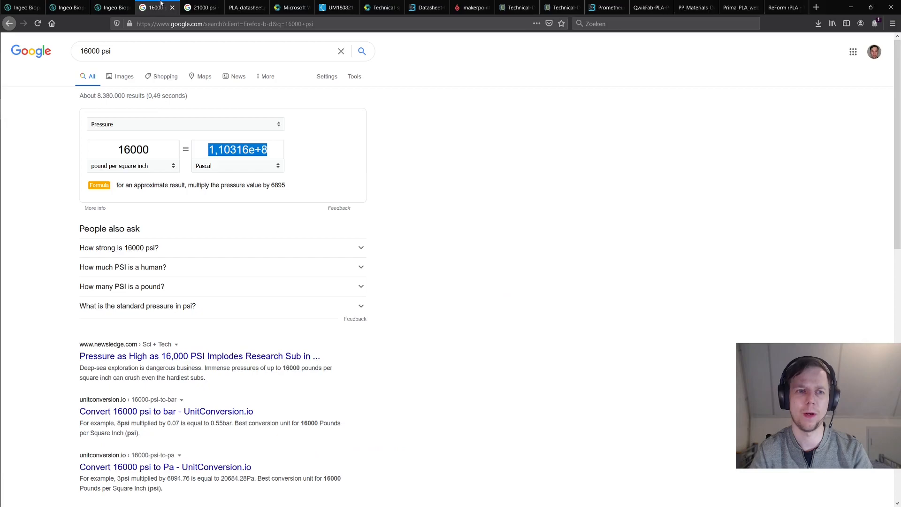
pyautogui.click(201, 7)
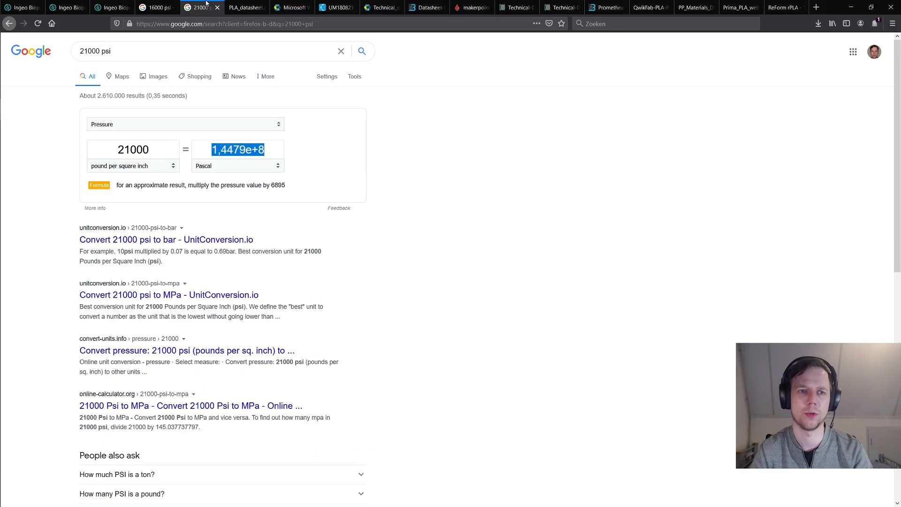
pyautogui.click(403, 183)
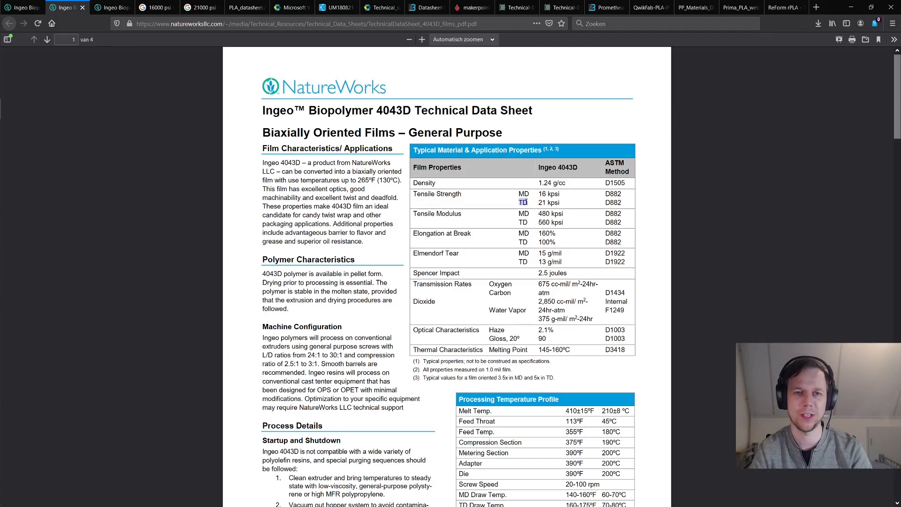
# - Select values on the 4043D sheets, then bring up the Prusament PLA technical data sheet
pyautogui.moveTo(262, 132); pyautogui.dragTo(397, 133)
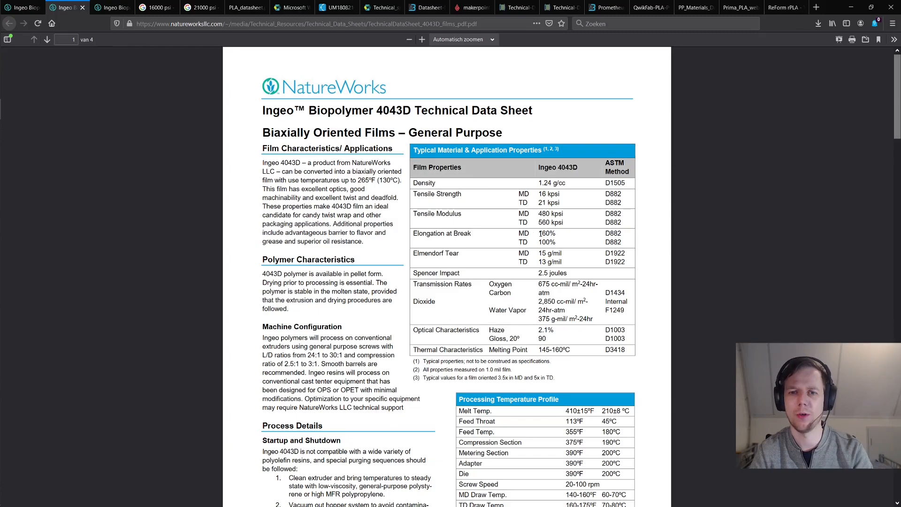
pyautogui.doubleClick(546, 233)
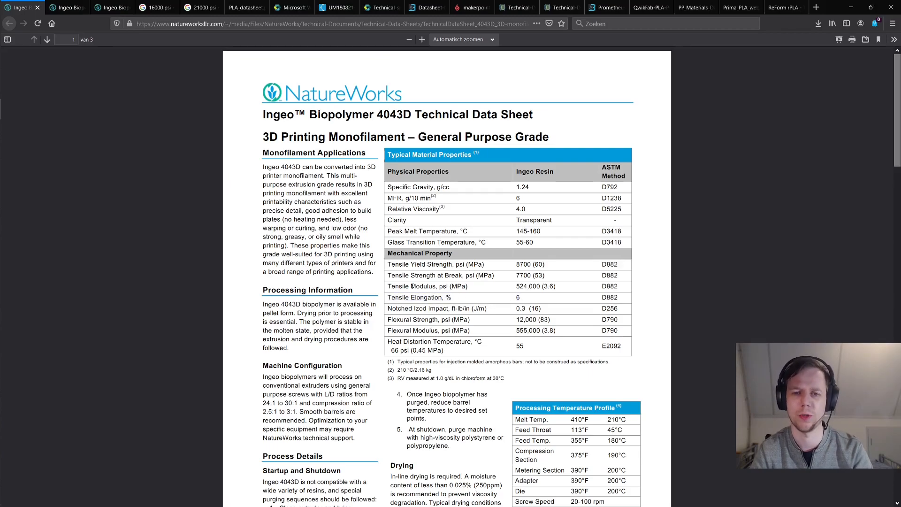
pyautogui.click(244, 7)
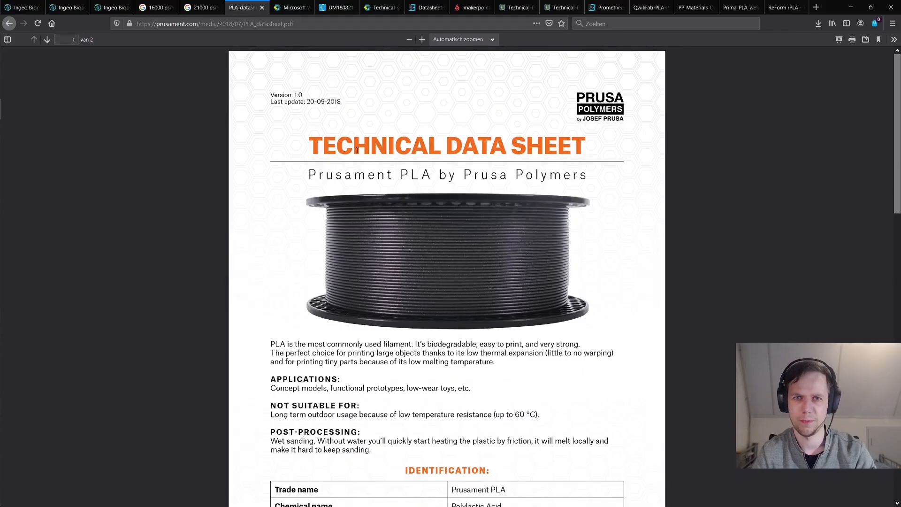
pyautogui.moveTo(392, 170)
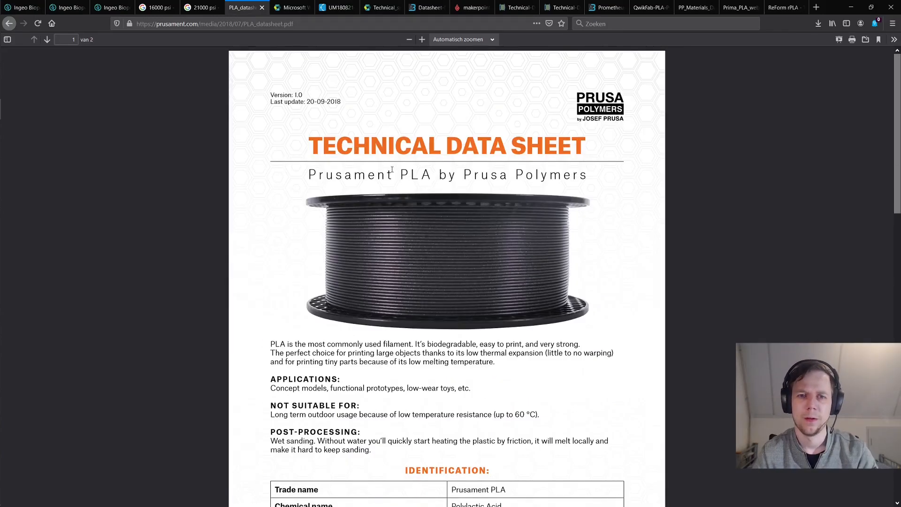
# - Highlight the Prusament PLA name, then its horizontal tensile yield strength and test-print footnote on page 2
pyautogui.moveTo(308, 175); pyautogui.dragTo(428, 175)
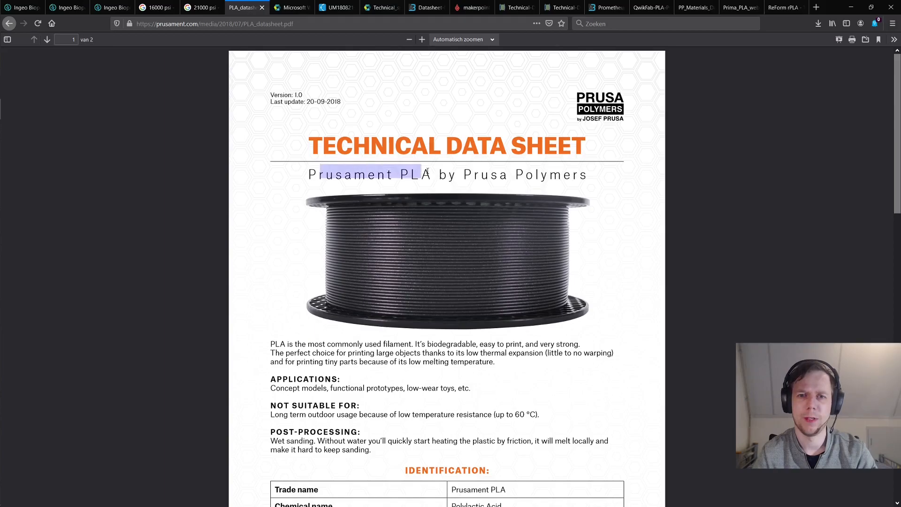
pyautogui.scroll(-3)
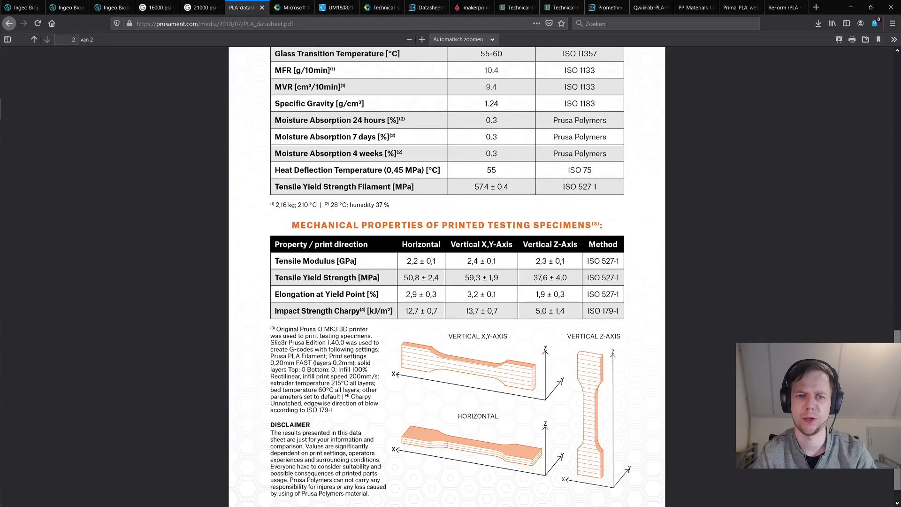
pyautogui.scroll(-3)
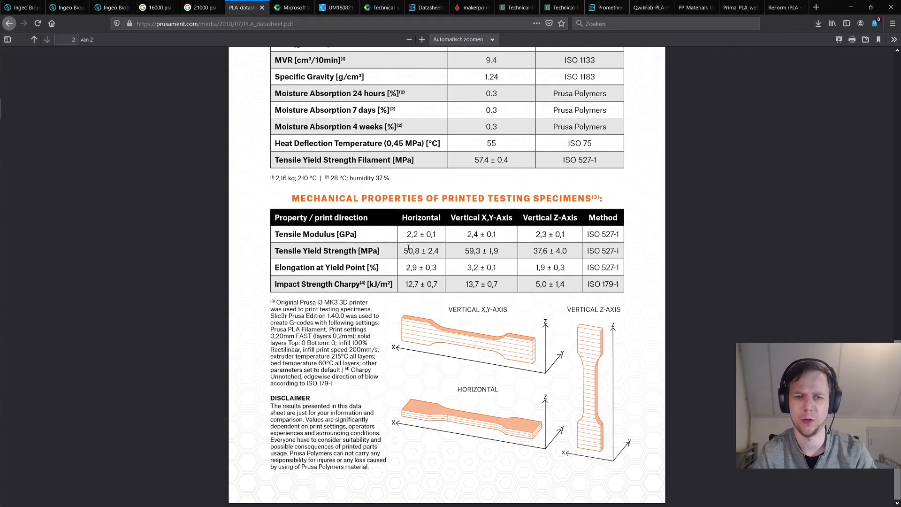
pyautogui.moveTo(406, 251); pyautogui.dragTo(437, 251)
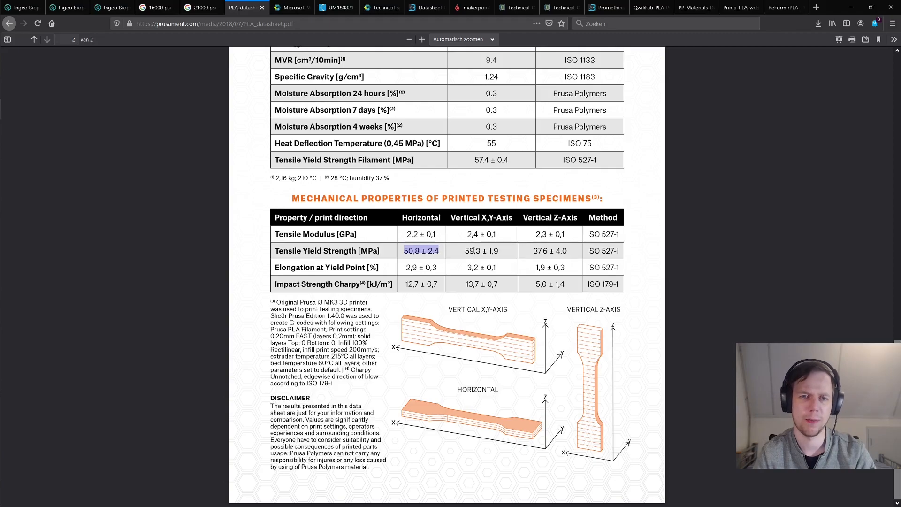
pyautogui.moveTo(419, 251); pyautogui.dragTo(499, 251)
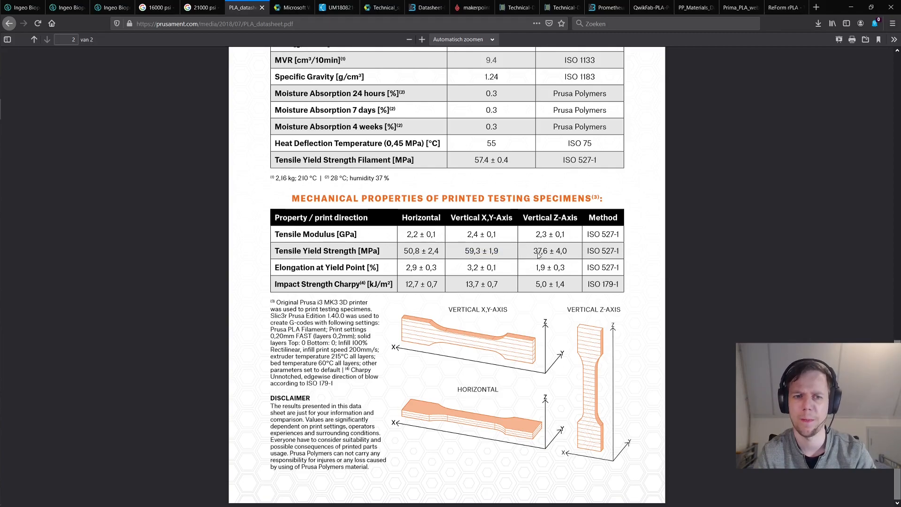
pyautogui.moveTo(531, 250); pyautogui.dragTo(568, 251)
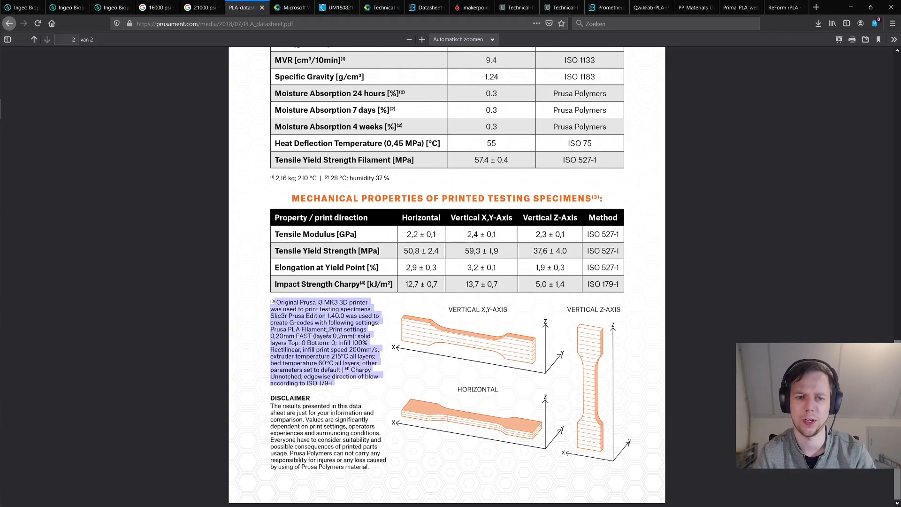
# - Mark the 2,4 deviation of horizontal yield strength, then move to the Polymaker PolyLite PLA sheet
pyautogui.click(438, 289)
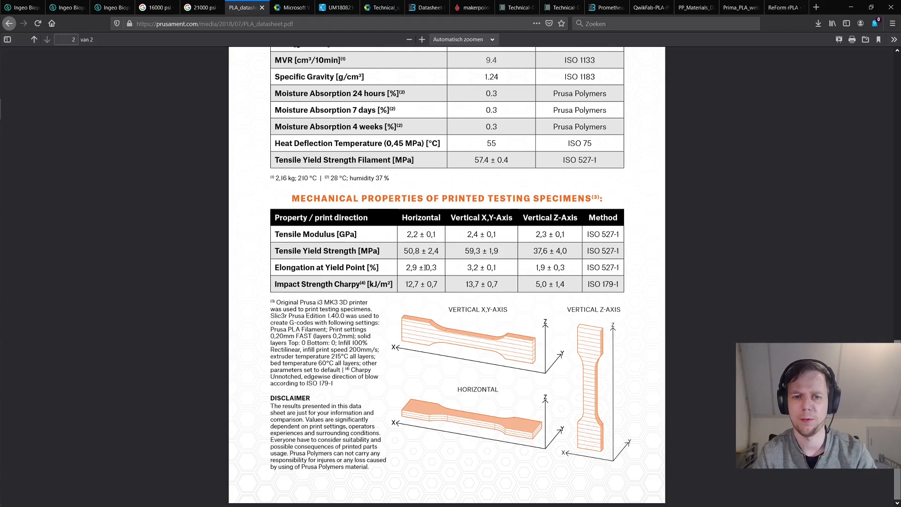
pyautogui.doubleClick(432, 251)
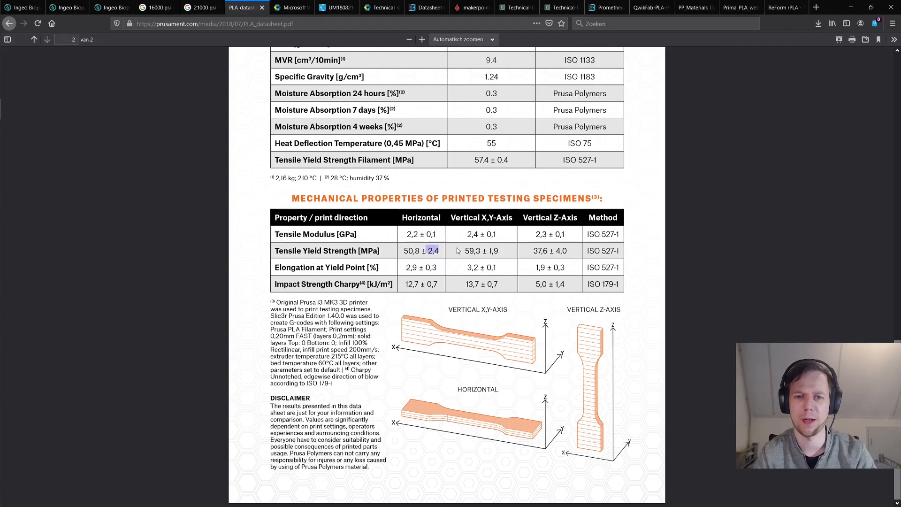
pyautogui.scroll(-3)
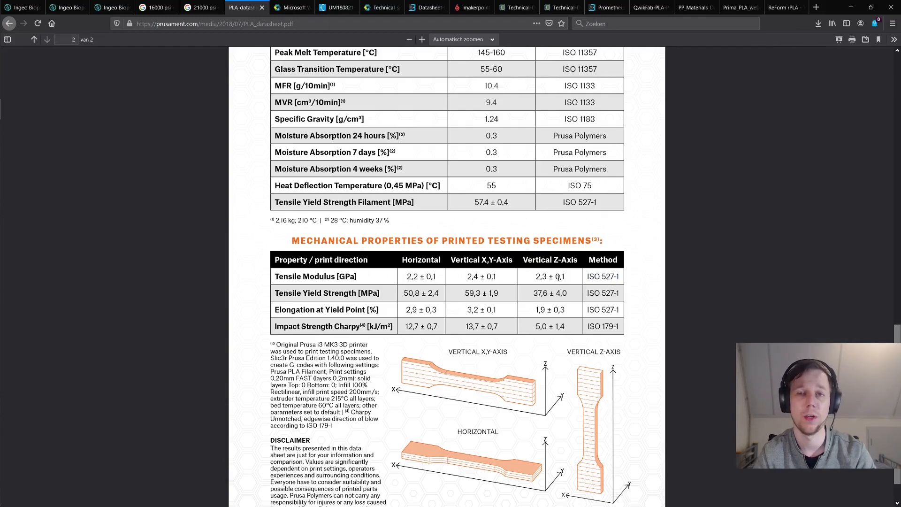
pyautogui.click(291, 7)
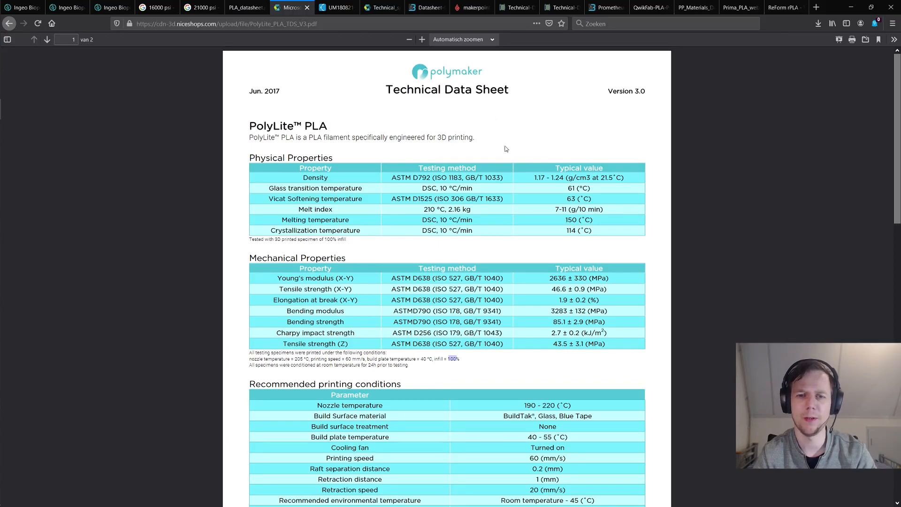
pyautogui.scroll(-3)
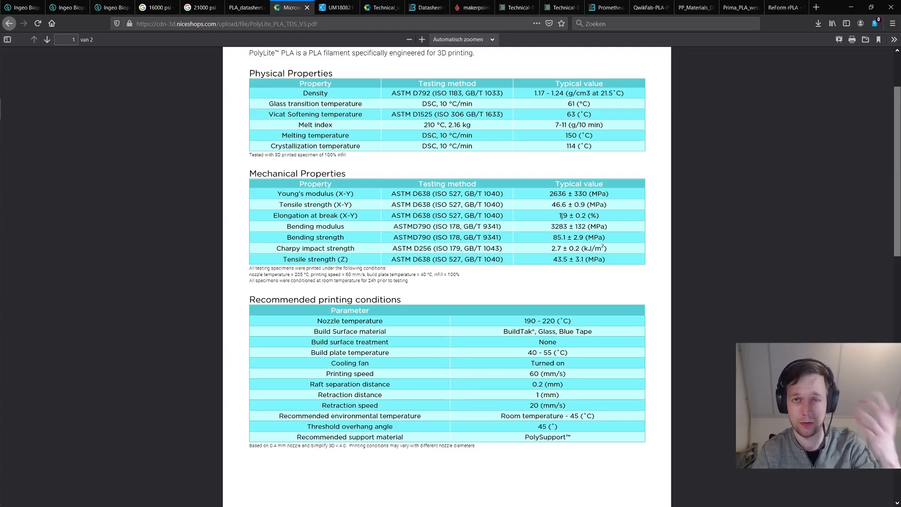
pyautogui.moveTo(249, 52); pyautogui.dragTo(563, 205)
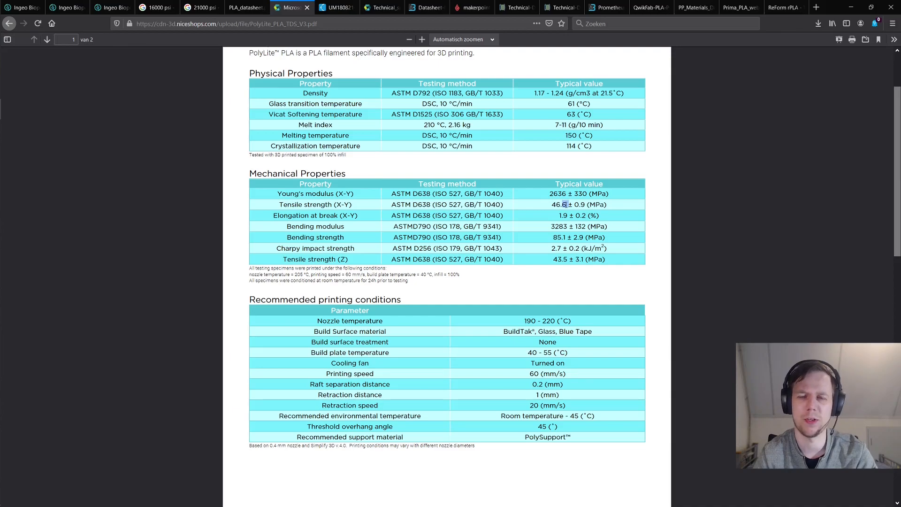
pyautogui.moveTo(554, 215)
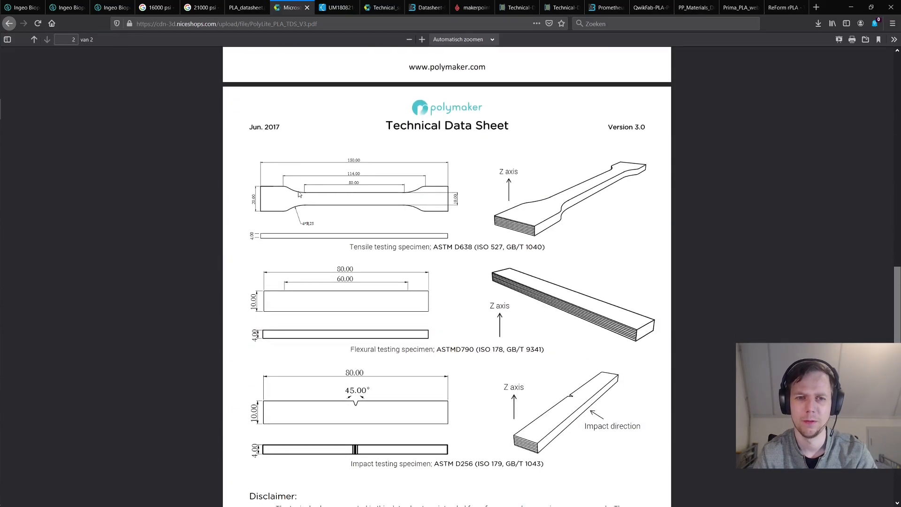
pyautogui.scroll(-3)
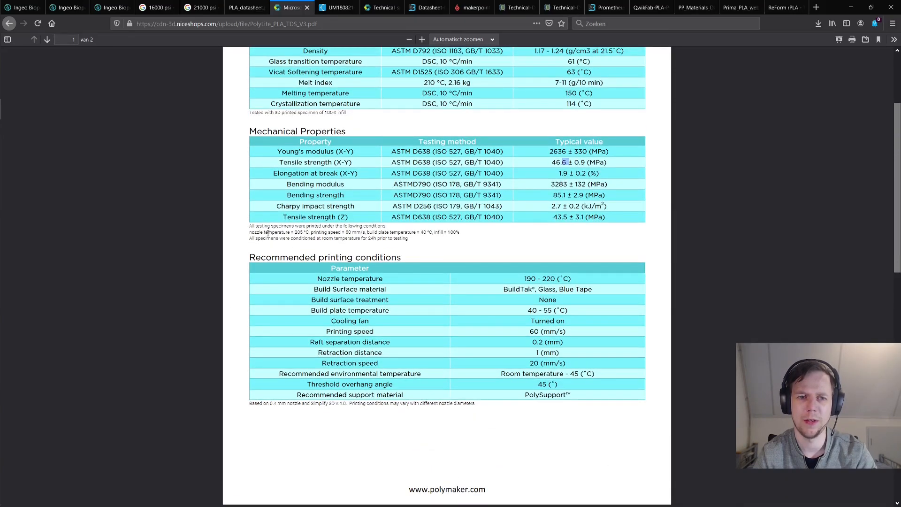
pyautogui.moveTo(252, 232); pyautogui.dragTo(460, 232)
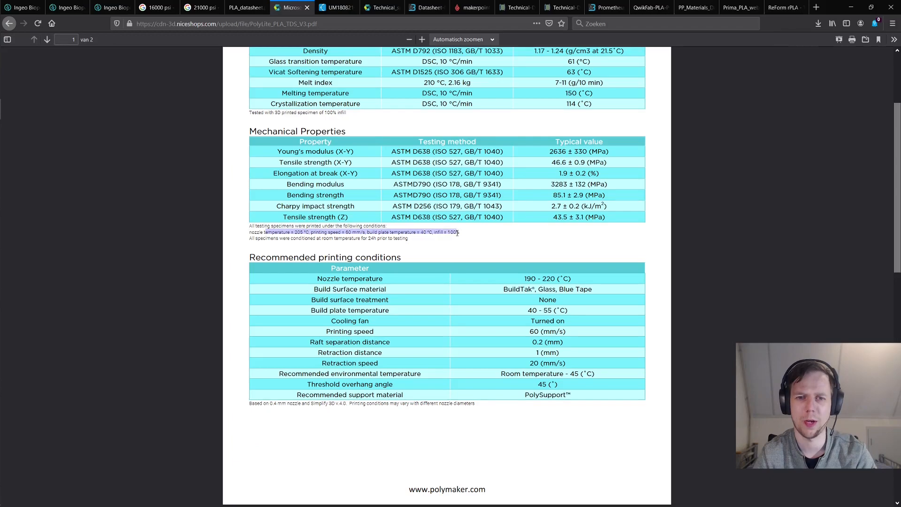
pyautogui.click(463, 233)
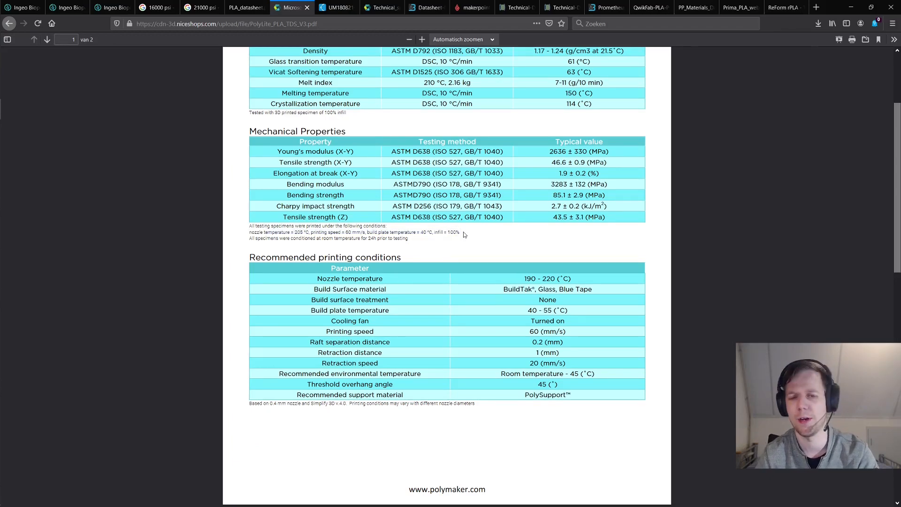
# - Show the Ultimaker PLA sheet's mechanical properties and mark the 5.2% printed elongation at break
pyautogui.click(330, 7)
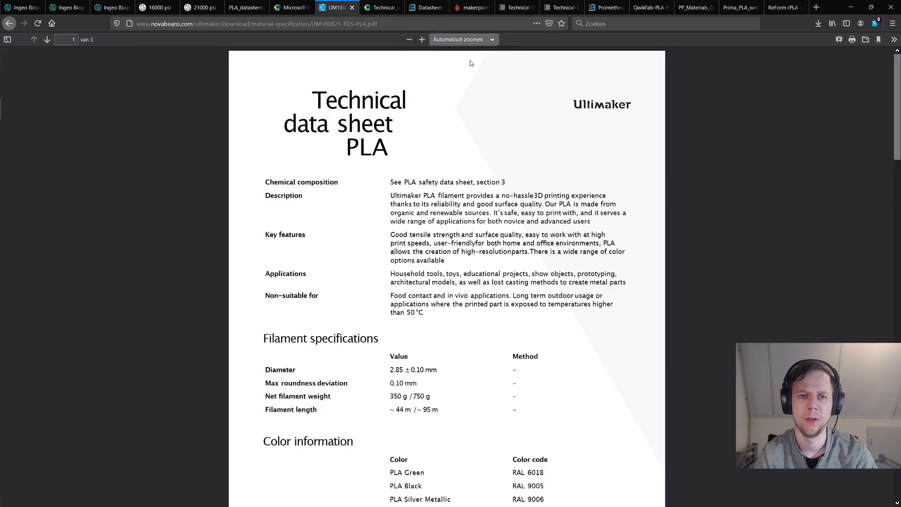
pyautogui.scroll(-3)
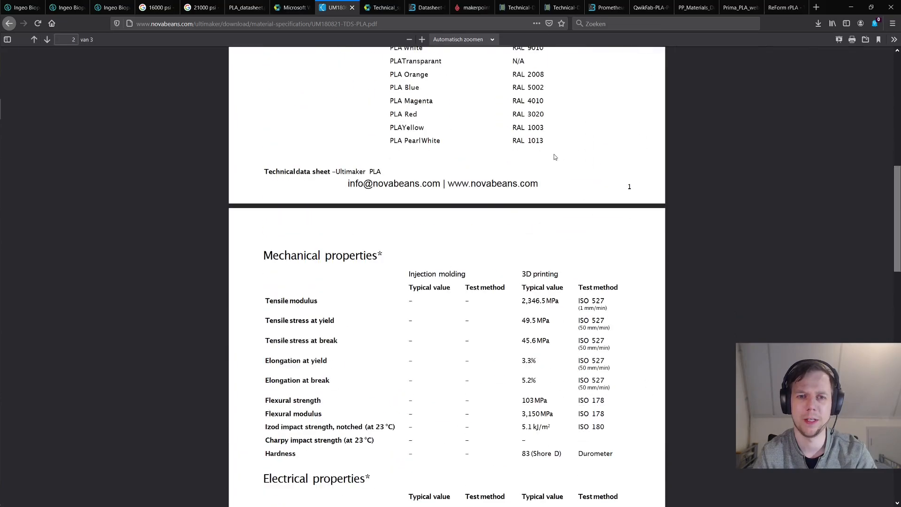
pyautogui.scroll(-3)
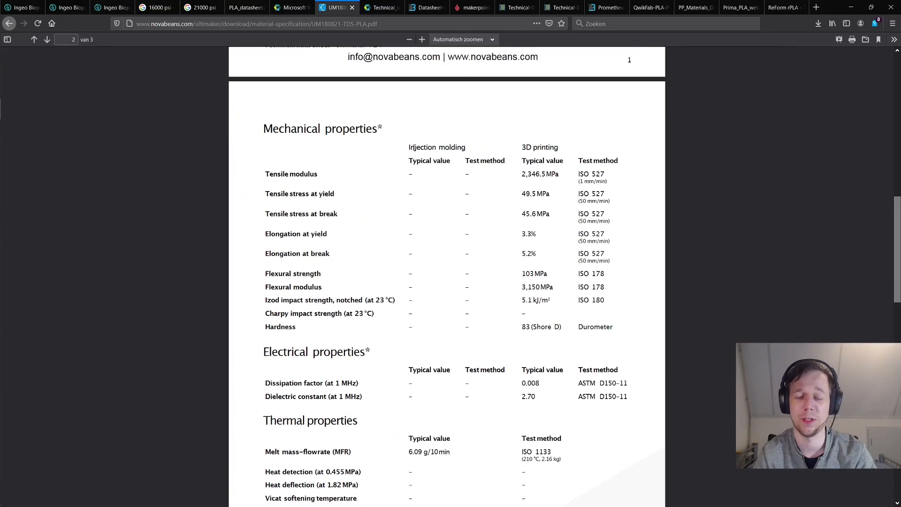
pyautogui.moveTo(408, 147); pyautogui.dragTo(467, 147)
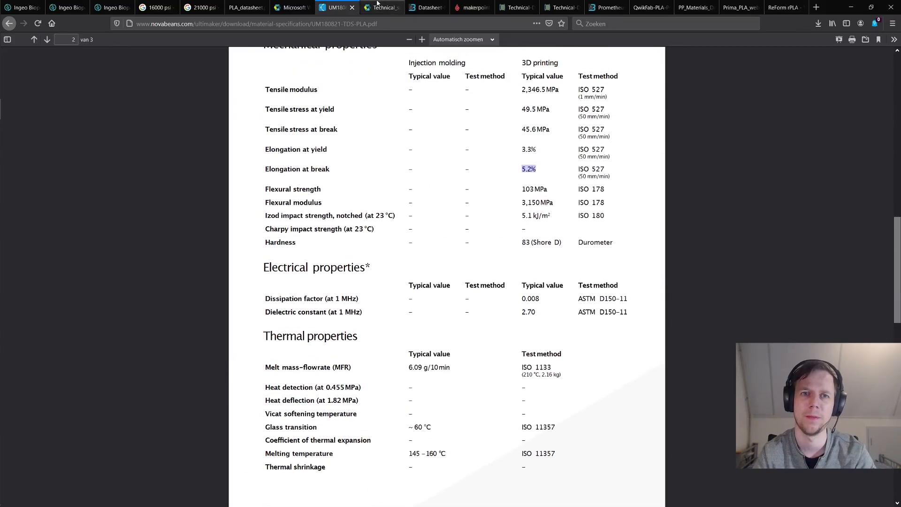
# - Review BQ PLA 1.75 mm tensile strength and modulus for moulded and printed pieces, then move to the Lay3rs sheet
pyautogui.click(380, 7)
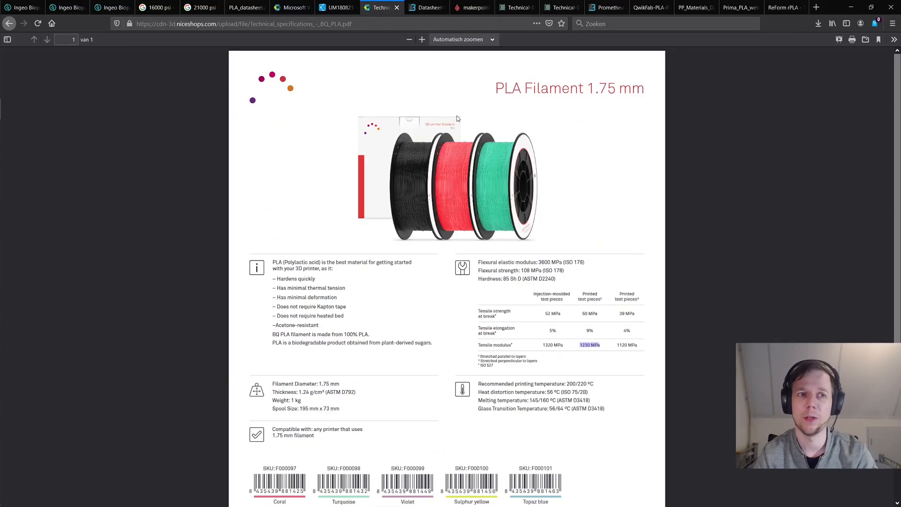
pyautogui.moveTo(519, 118)
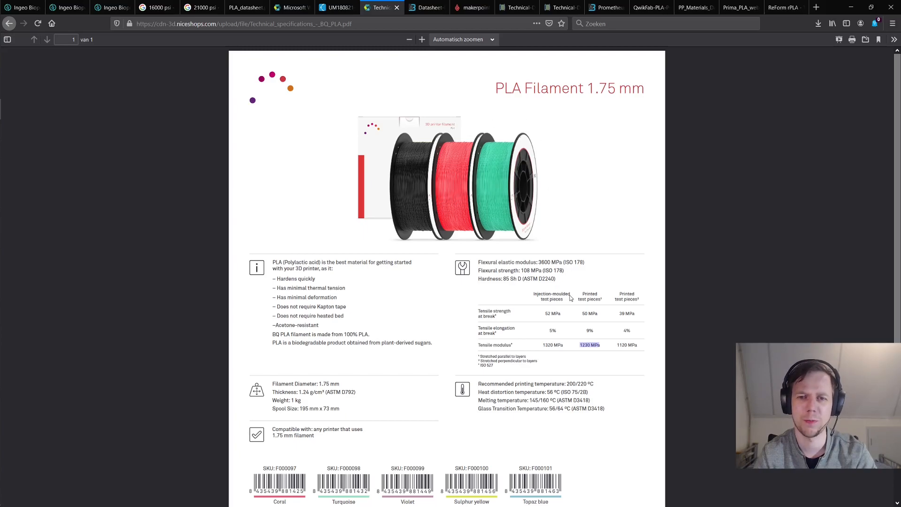
pyautogui.scroll(-3)
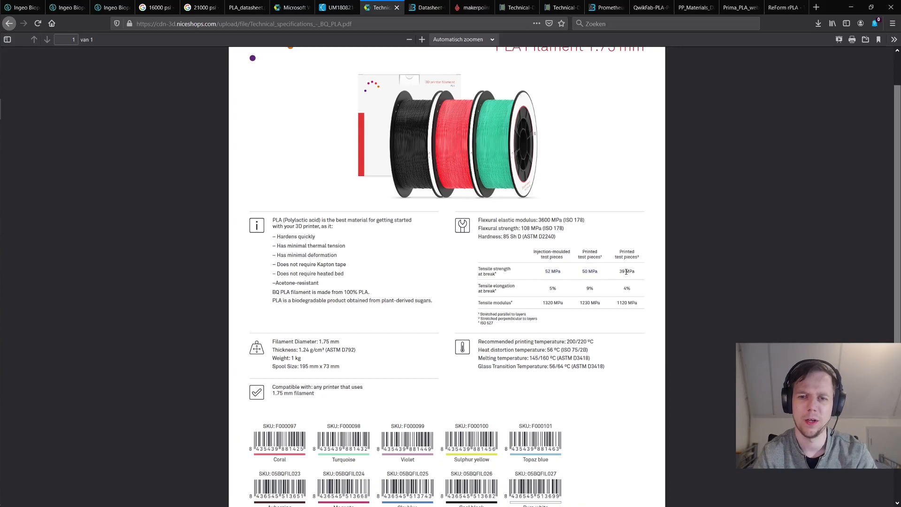
pyautogui.doubleClick(627, 270)
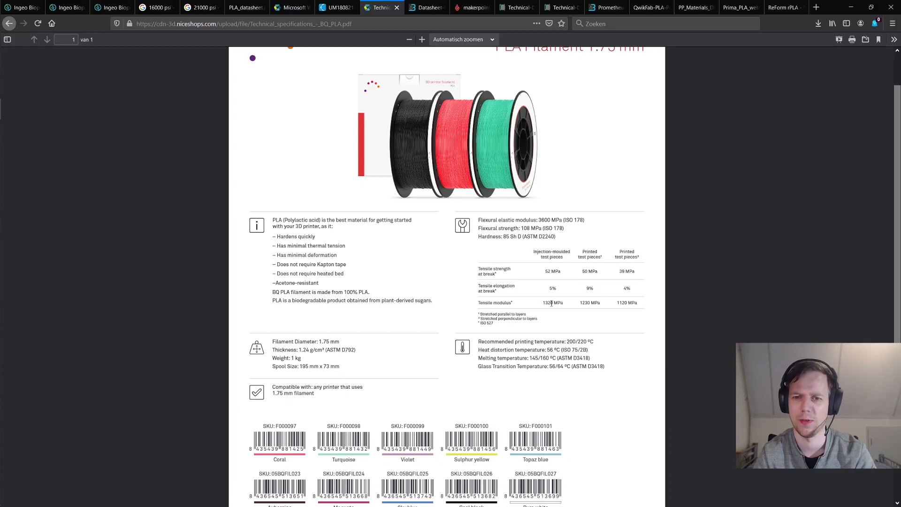
pyautogui.doubleClick(586, 303)
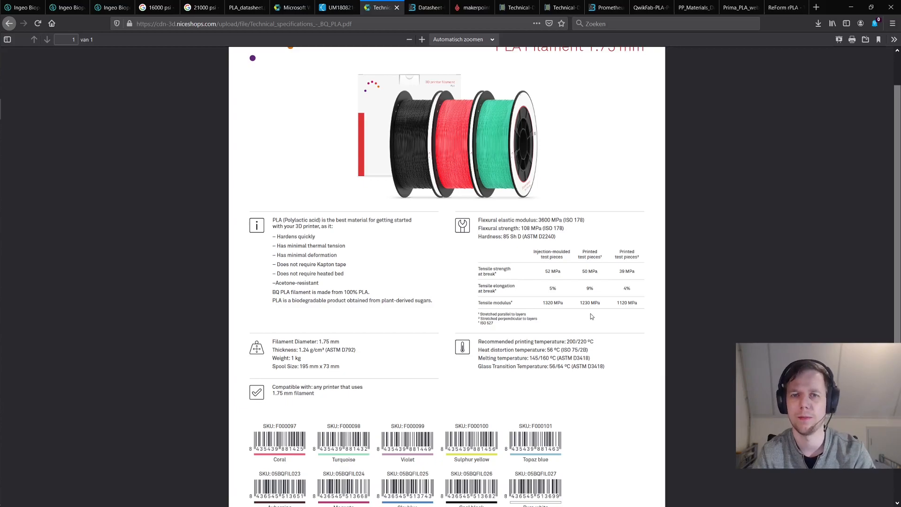
pyautogui.click(425, 8)
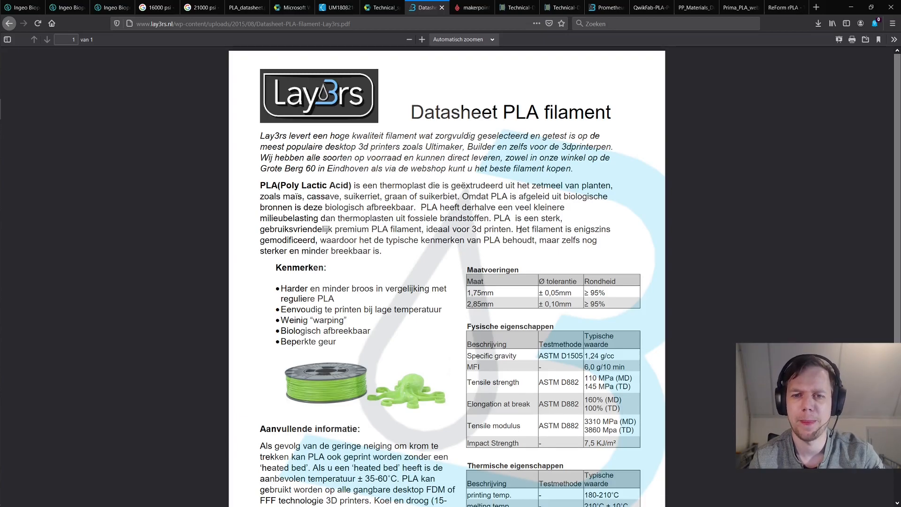
# - Mark the Lay3rs 'modified filament' sentence and its 1,24 g/cc specific gravity value
pyautogui.moveTo(515, 229); pyautogui.dragTo(379, 240)
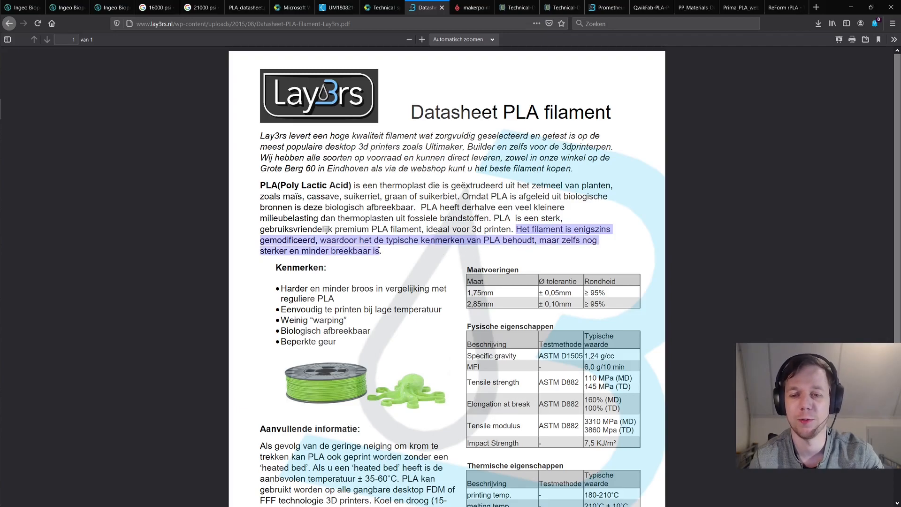
pyautogui.scroll(-3)
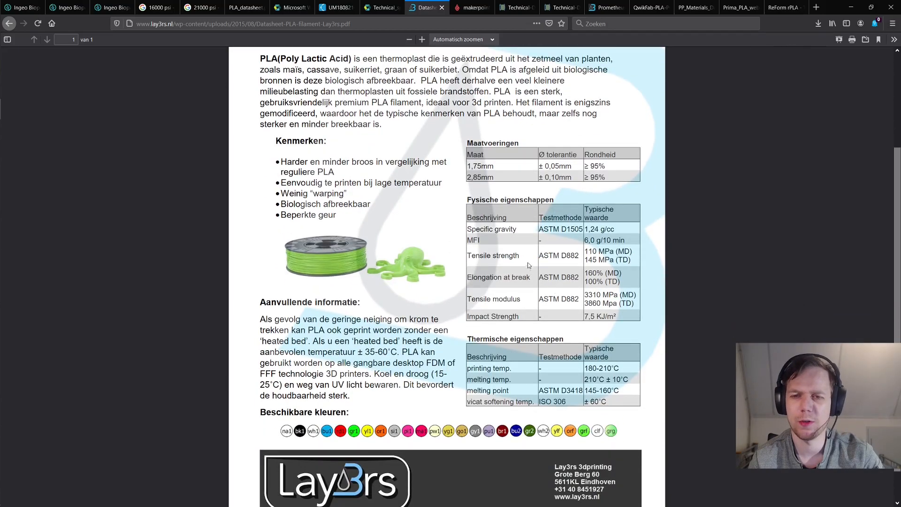
pyautogui.doubleClick(595, 230)
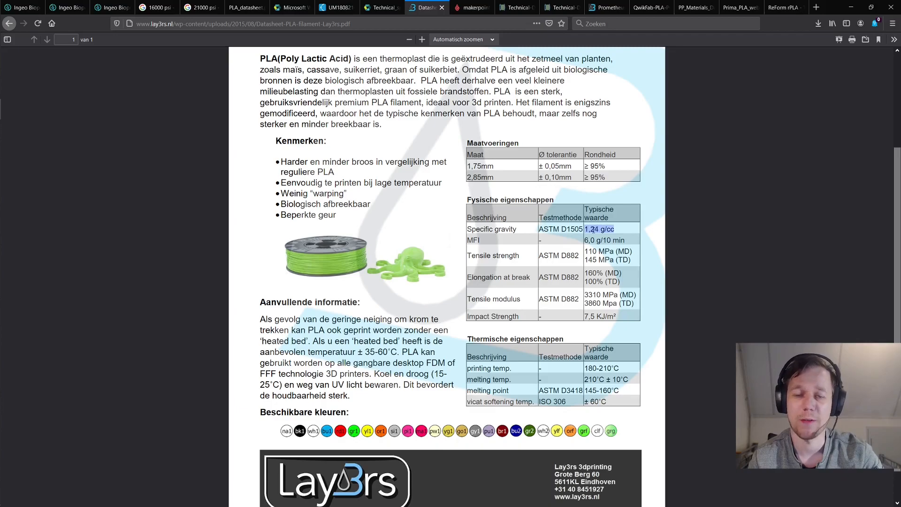
# - Compare against the NatureWorks 4043D film sheet, mark its 16 kpsi tensile strength and show the 16000 psi conversion
pyautogui.click(65, 7)
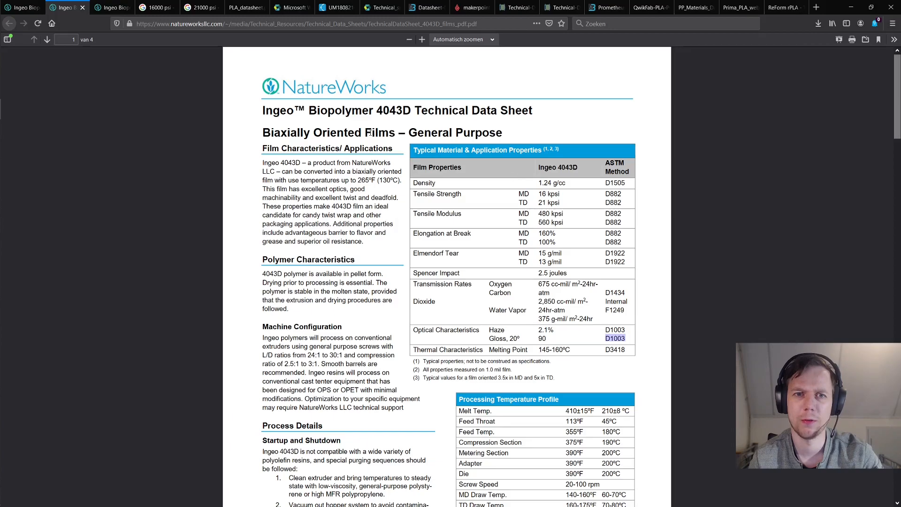
pyautogui.doubleClick(394, 109)
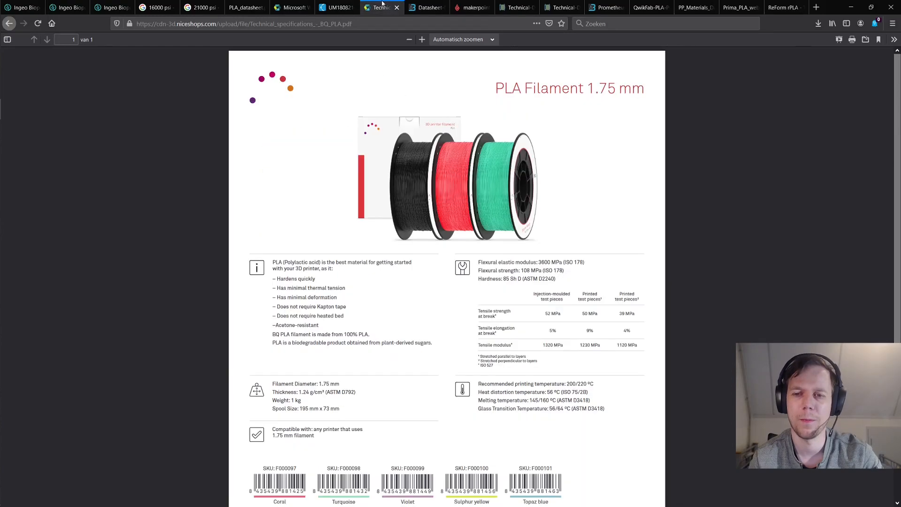
pyautogui.click(426, 8)
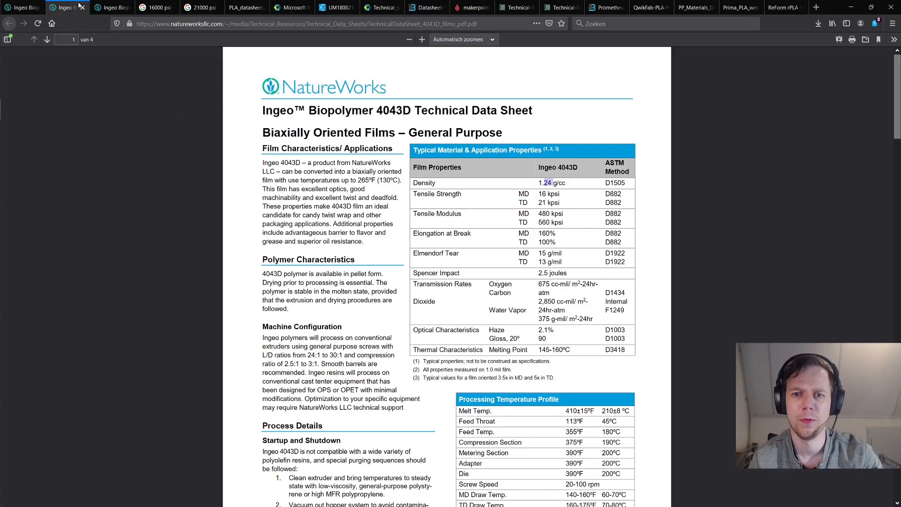
pyautogui.doubleClick(547, 194)
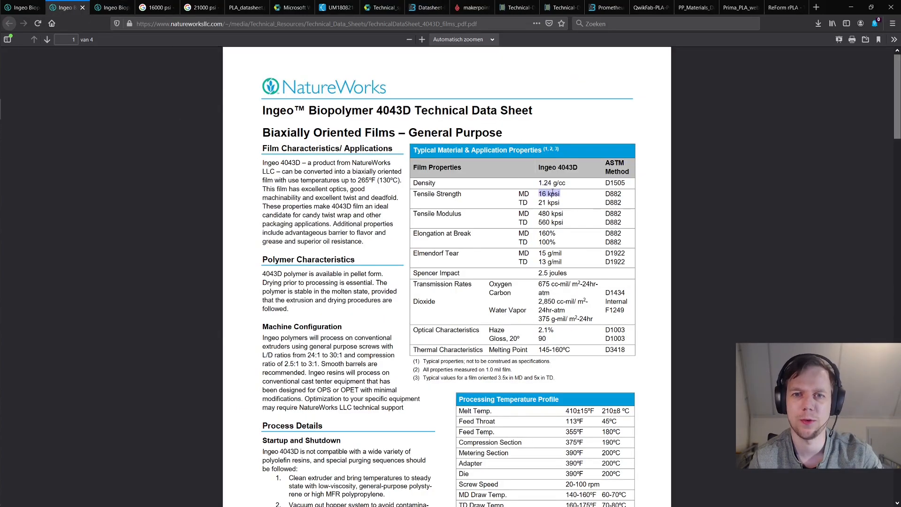
pyautogui.click(153, 7)
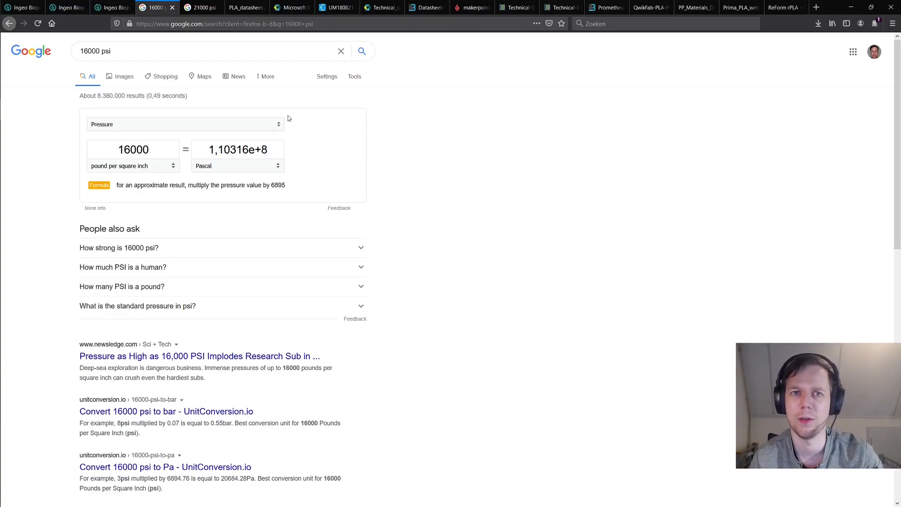
# - Set Lay3rs' 145 MPa transverse tensile strength against the 21000 psi conversion and the NatureWorks film value
pyautogui.click(425, 8)
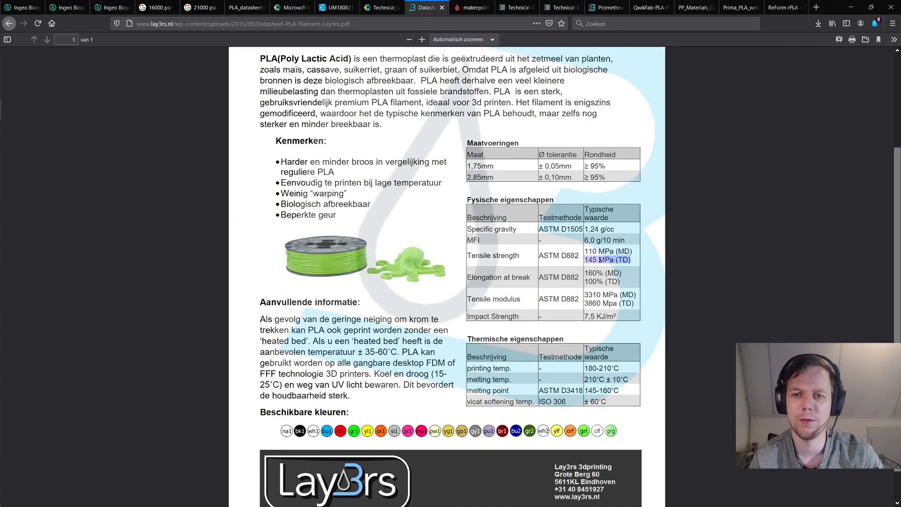
pyautogui.click(201, 7)
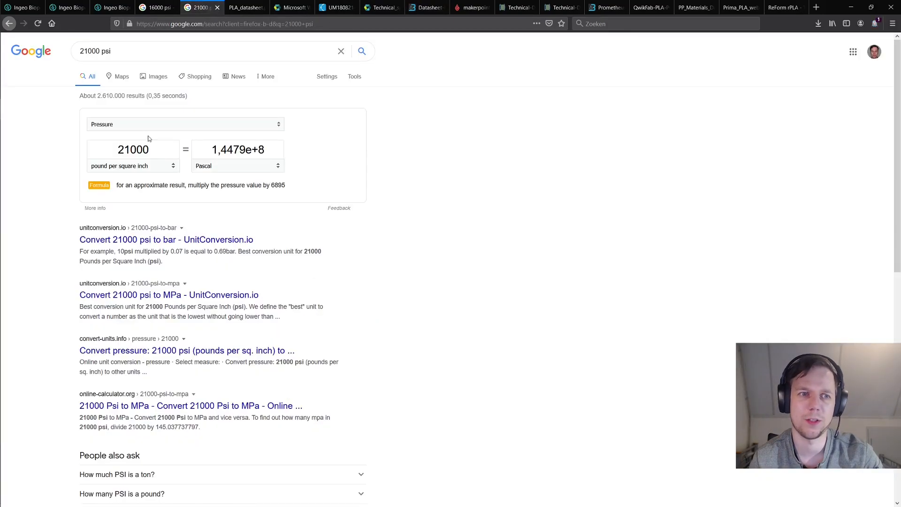
pyautogui.click(66, 8)
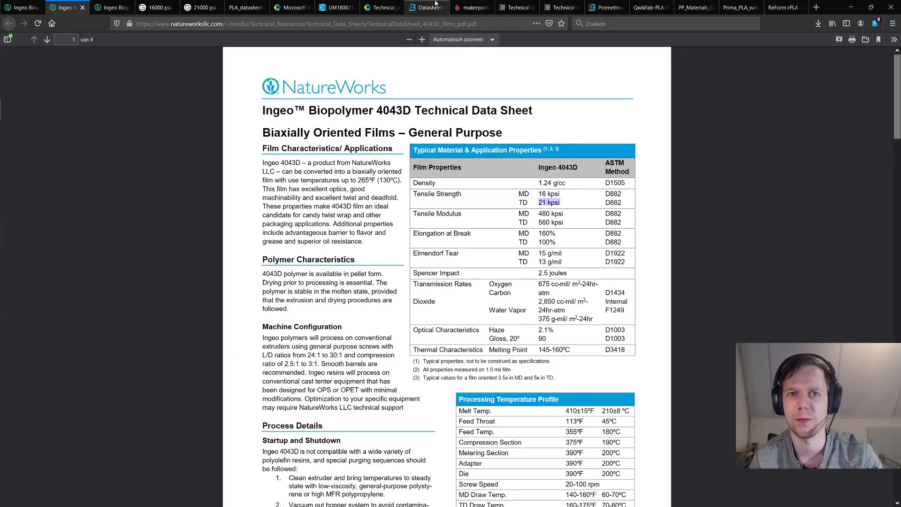
pyautogui.click(425, 7)
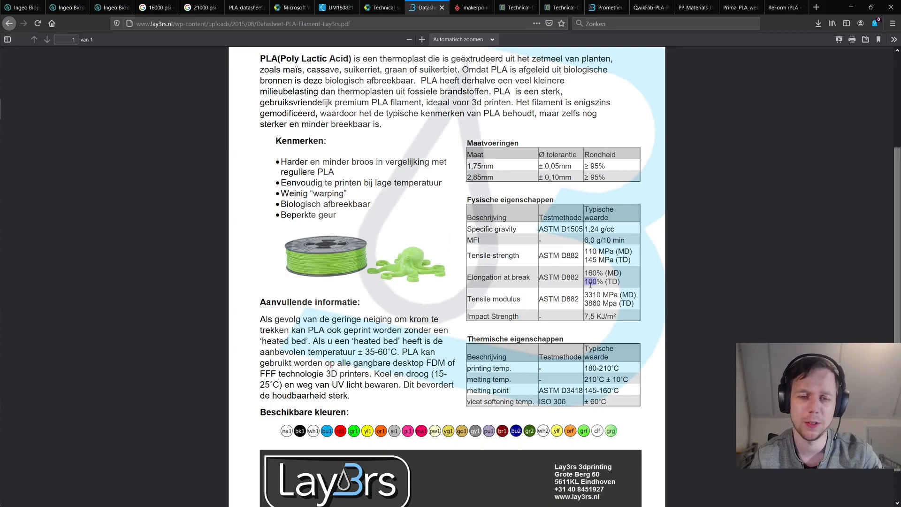
# - Mark the NatureWorks 4043D note that properties were measured on 1.0 mil film
pyautogui.click(66, 8)
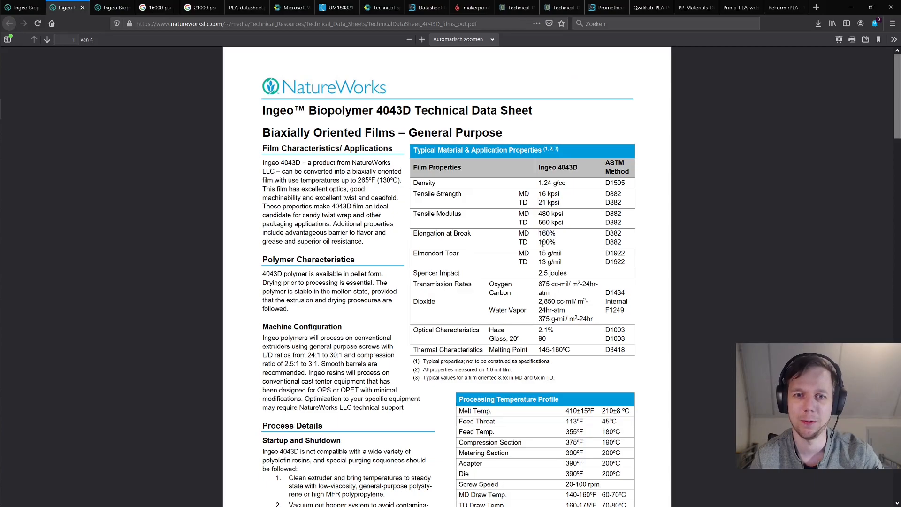
pyautogui.doubleClick(544, 241)
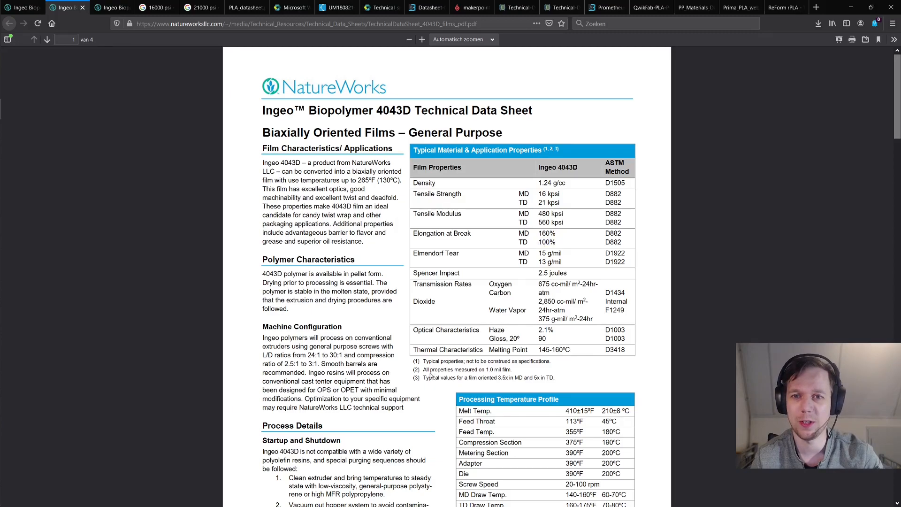
pyautogui.moveTo(441, 369); pyautogui.dragTo(511, 369)
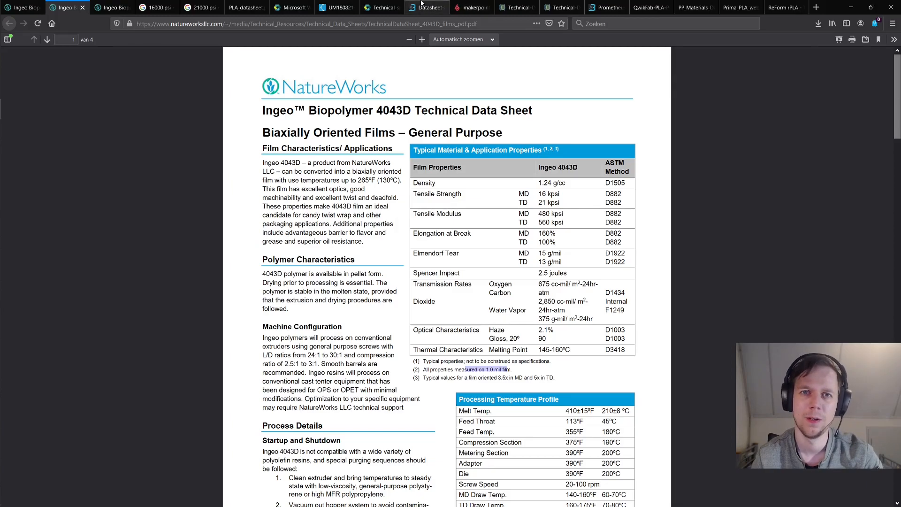
pyautogui.moveTo(425, 6)
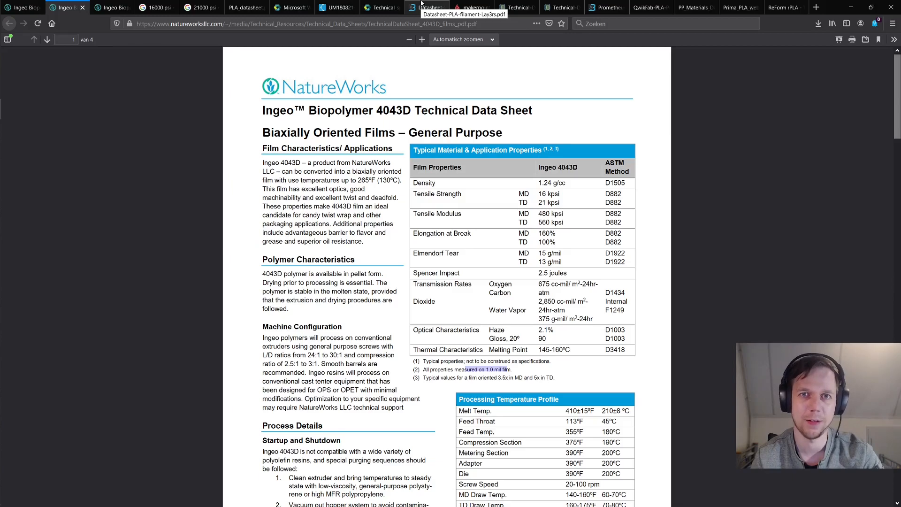
# - Match Lay3rs' thermal values such as the 145–160°C melting point to NatureWorks 4043D, then move to the MakerPoint sheet
pyautogui.click(427, 7)
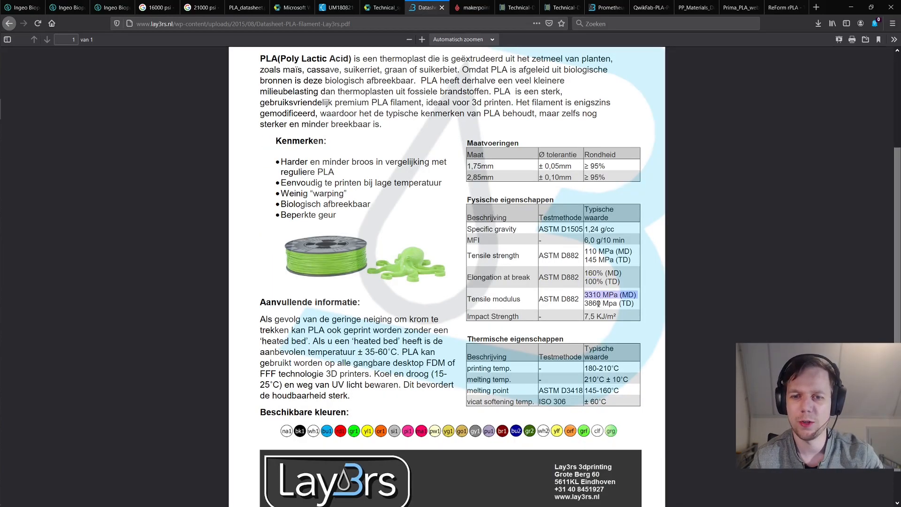
pyautogui.click(63, 8)
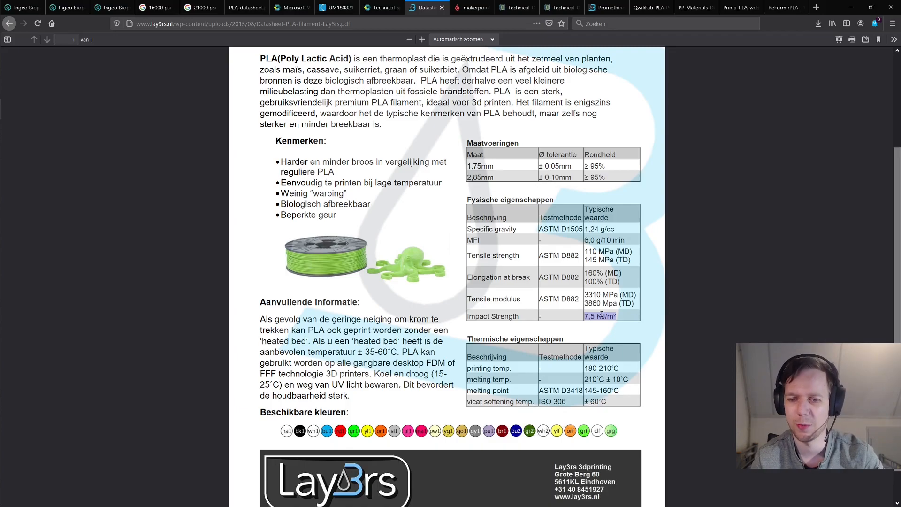
pyautogui.scroll(-3)
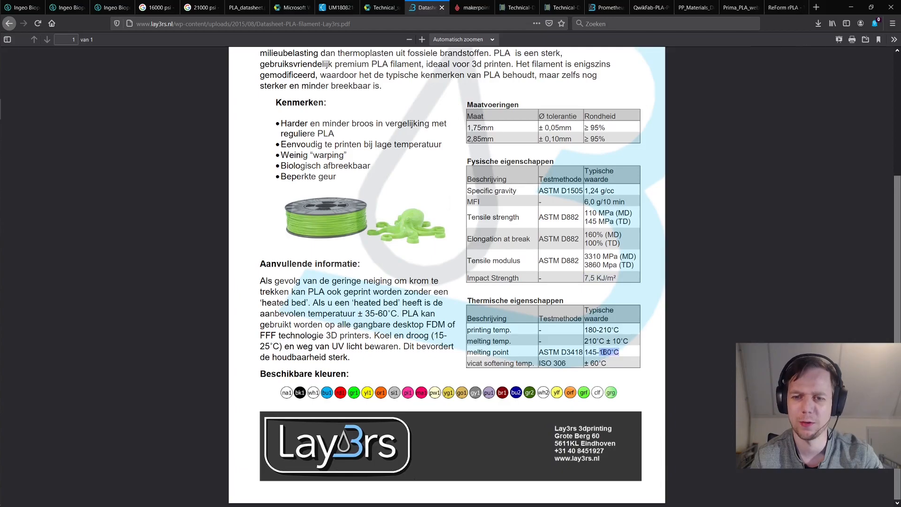
pyautogui.click(65, 7)
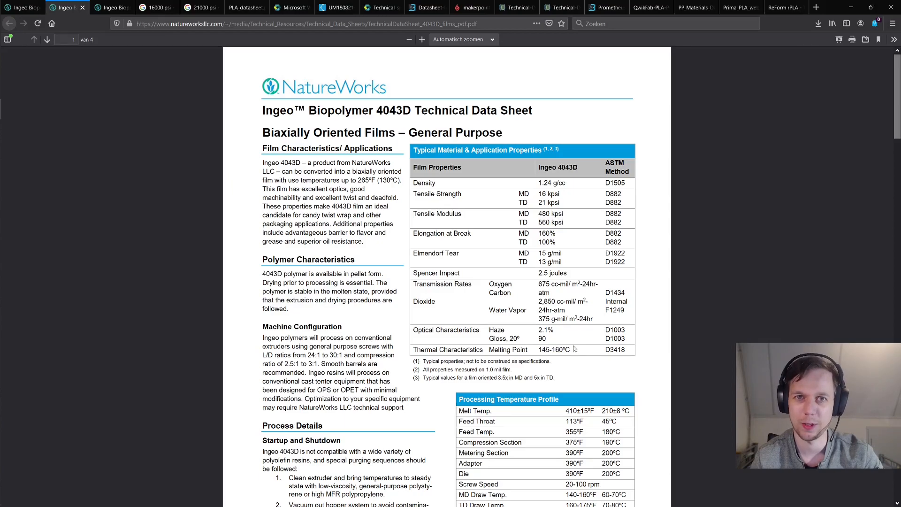
pyautogui.moveTo(488, 196)
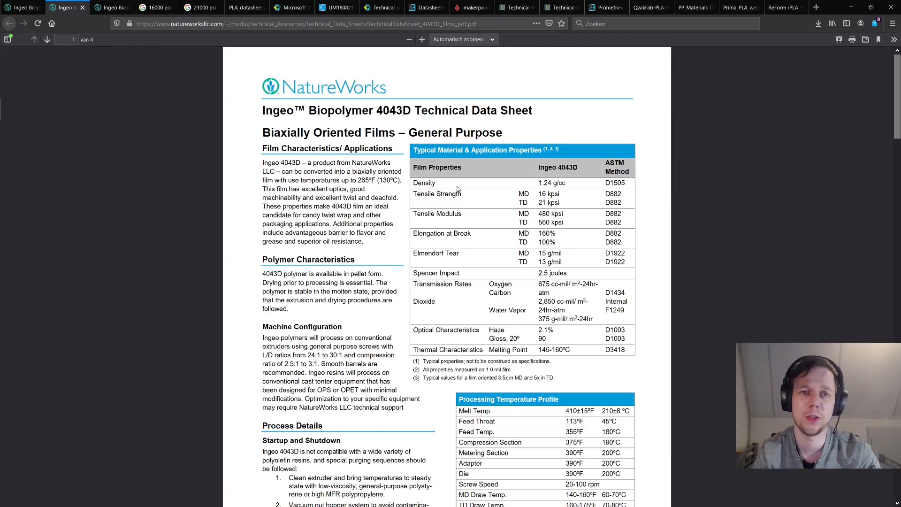
pyautogui.click(425, 8)
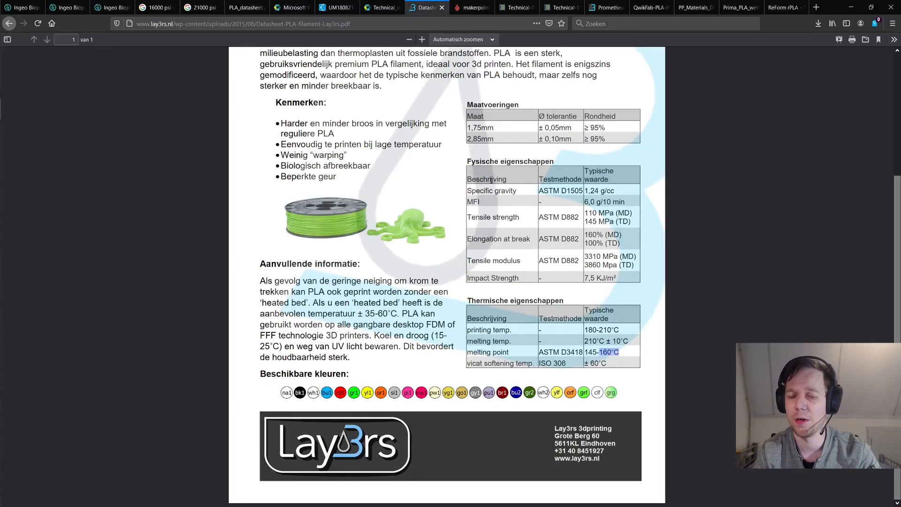
pyautogui.scroll(3)
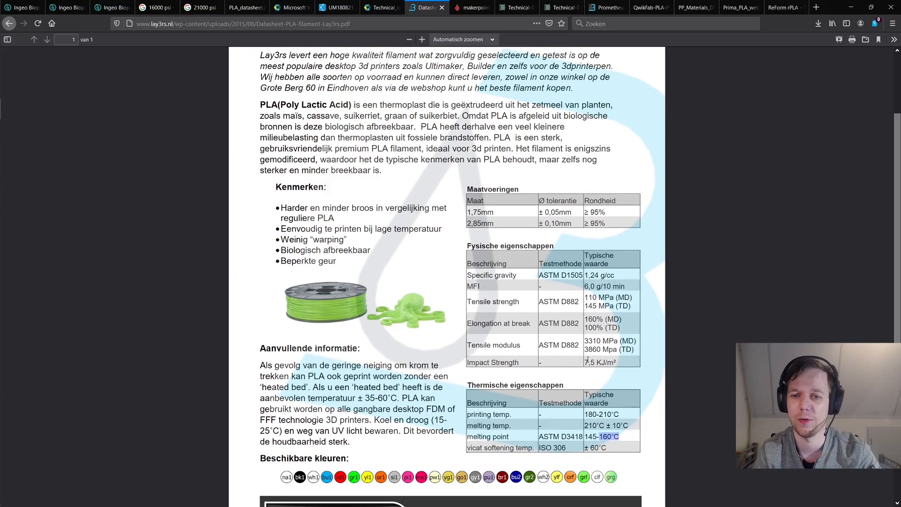
pyautogui.moveTo(460, 214)
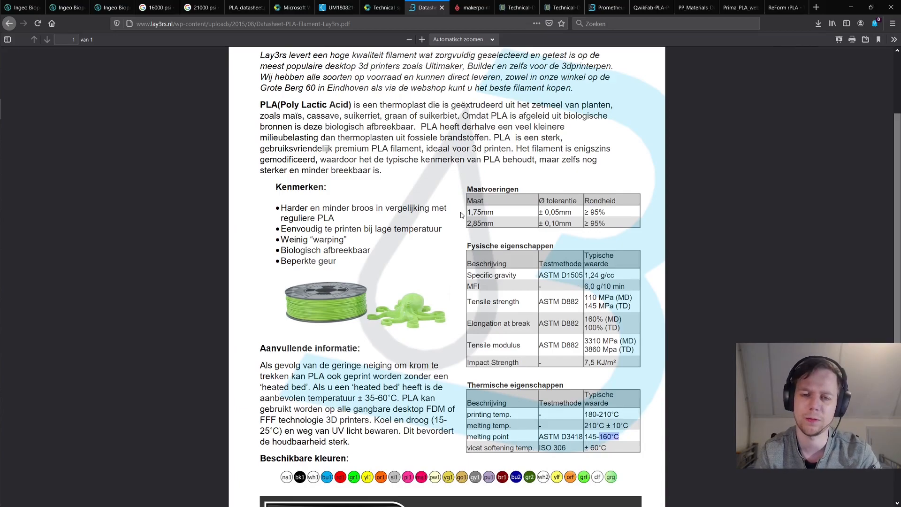
pyautogui.click(468, 8)
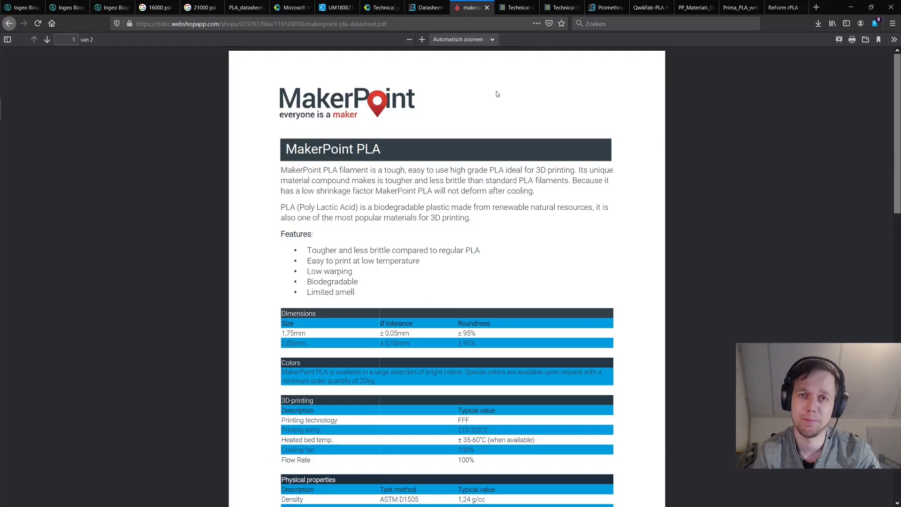
# - Alternate MakerPoint and Lay3rs sheets, picking out the tensile modulus TD and 7,5 kJ/m² impact strength values
pyautogui.scroll(-3)
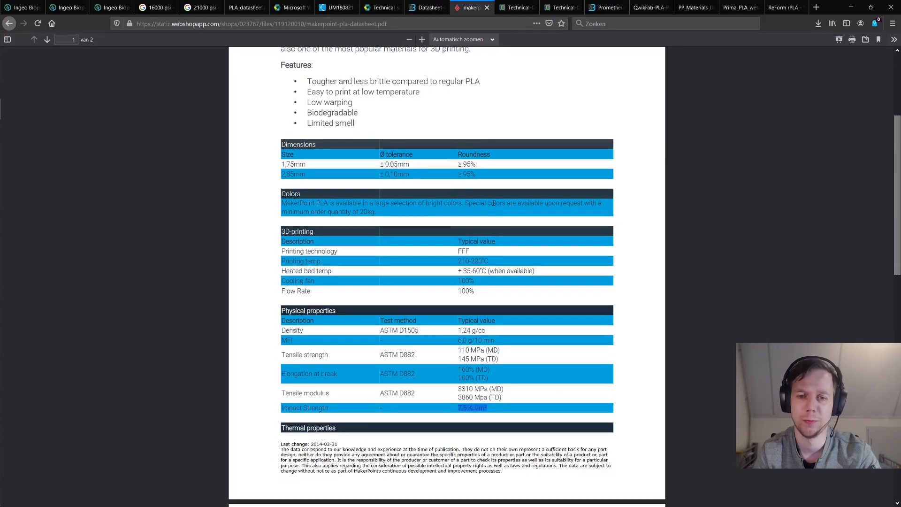
pyautogui.scroll(-3)
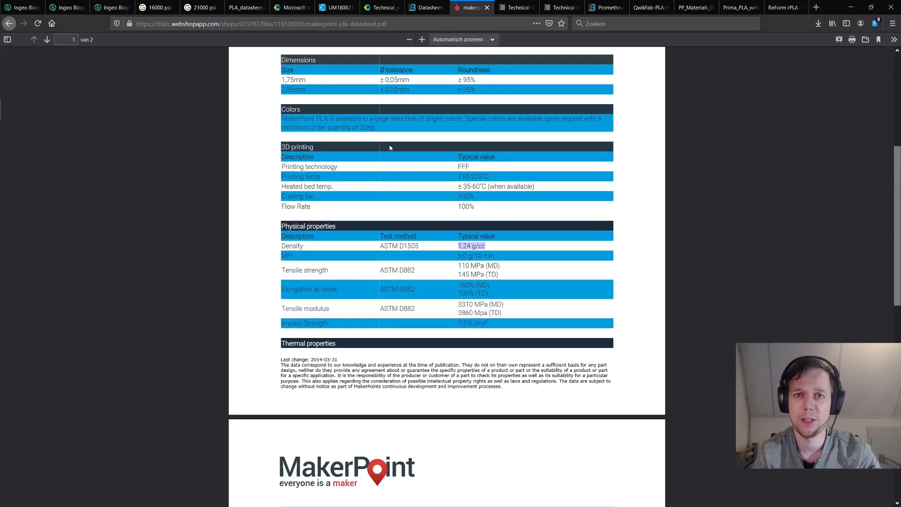
pyautogui.click(426, 8)
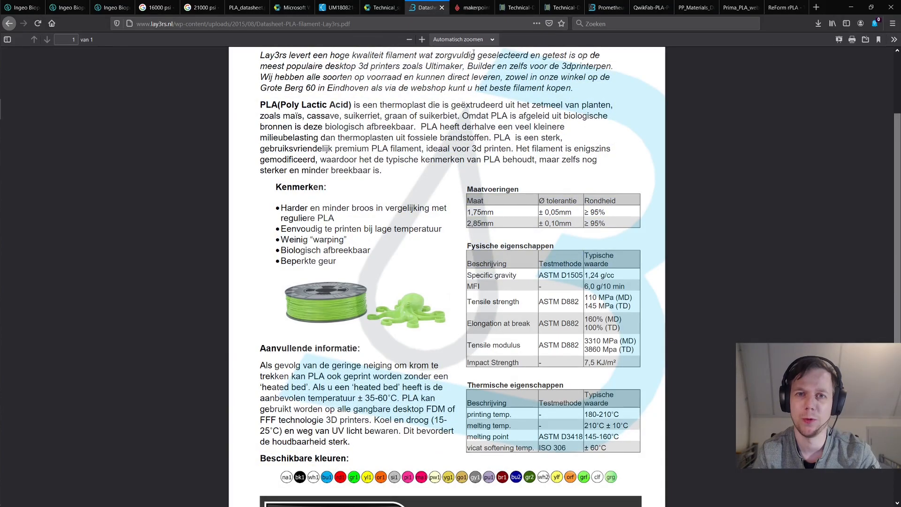
pyautogui.click(471, 8)
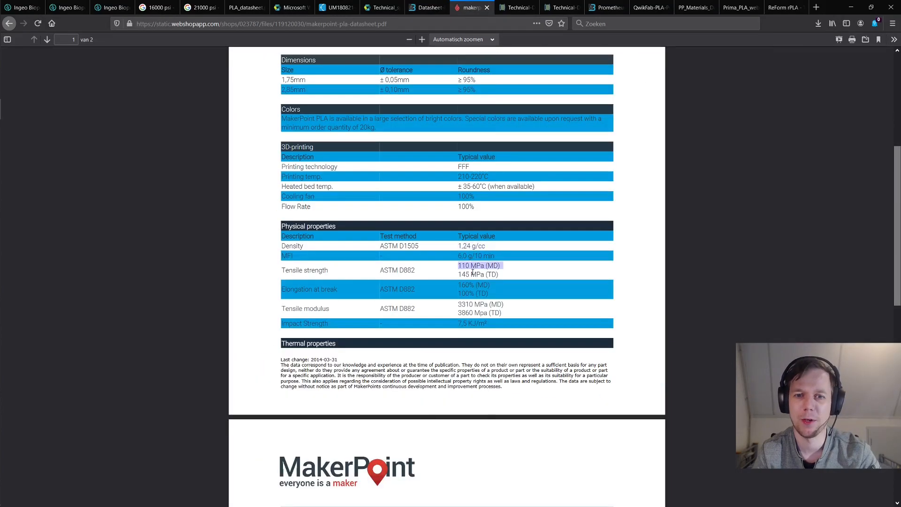
pyautogui.click(425, 8)
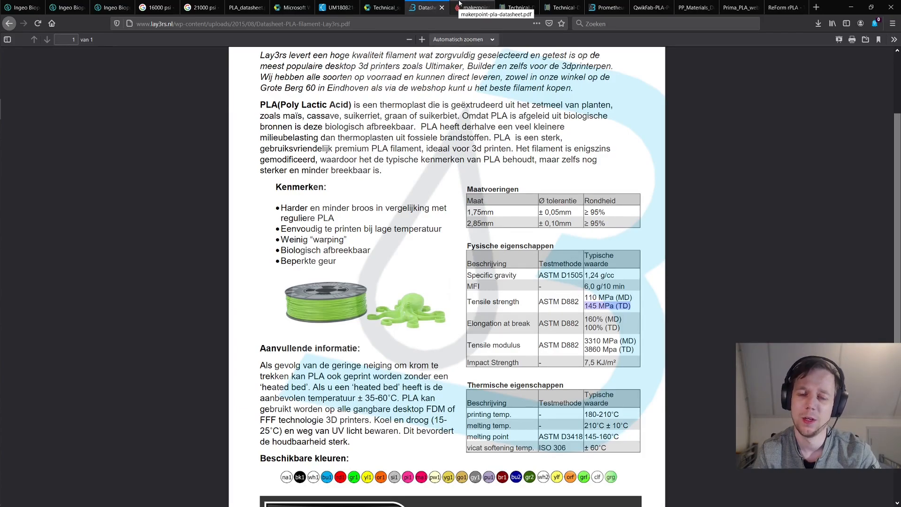
pyautogui.click(471, 7)
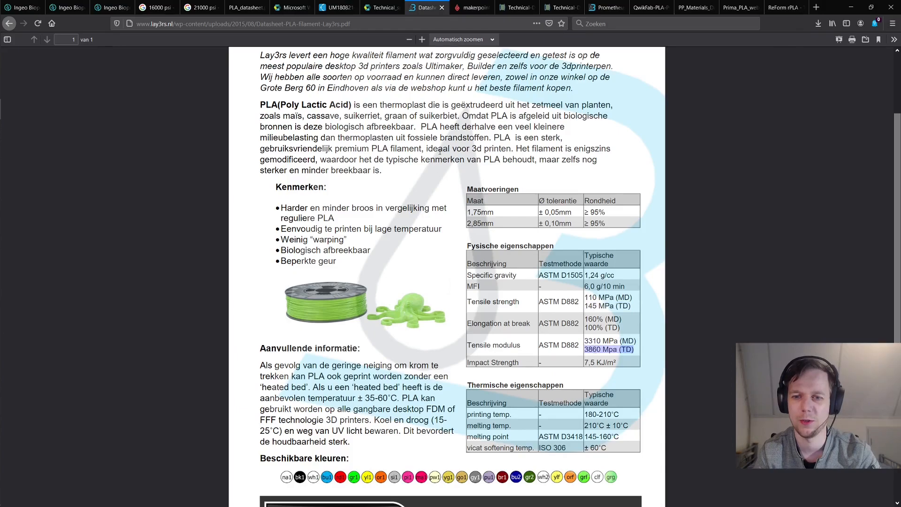
pyautogui.click(471, 8)
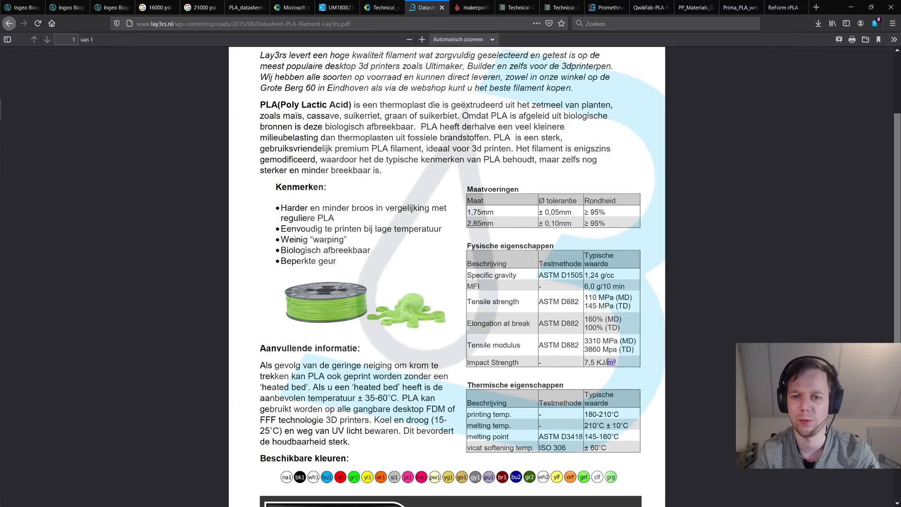
pyautogui.doubleClick(599, 362)
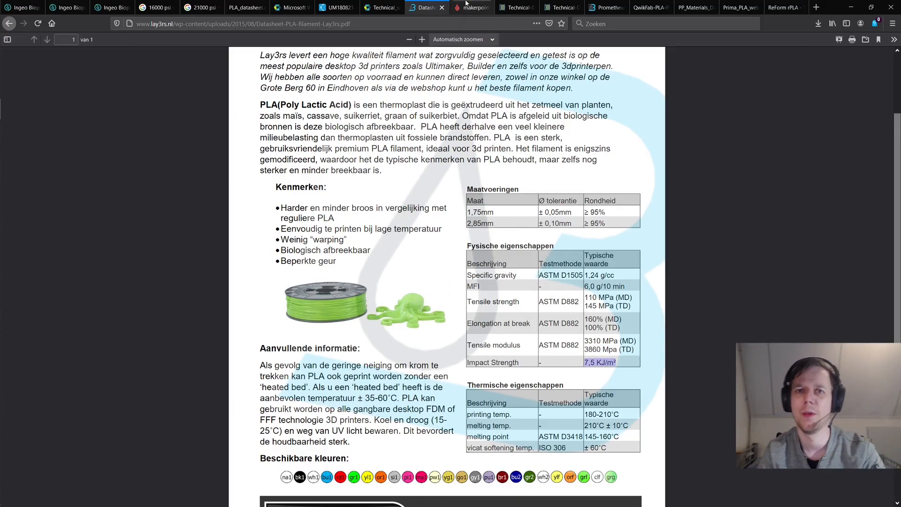
# - Highlight MakerPoint's 'unique material compound' claim, then bring up the NatureWorks 4043D monofilament sheet
pyautogui.click(469, 8)
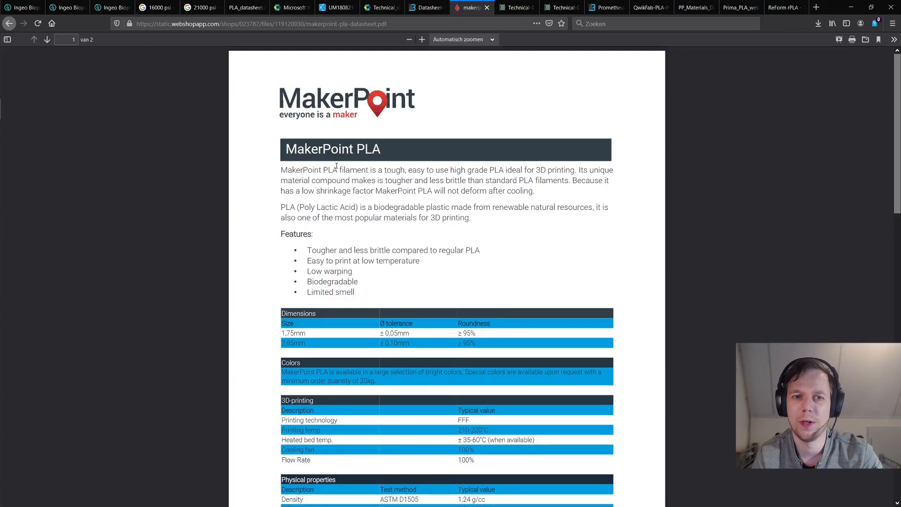
pyautogui.moveTo(434, 170); pyautogui.dragTo(576, 170)
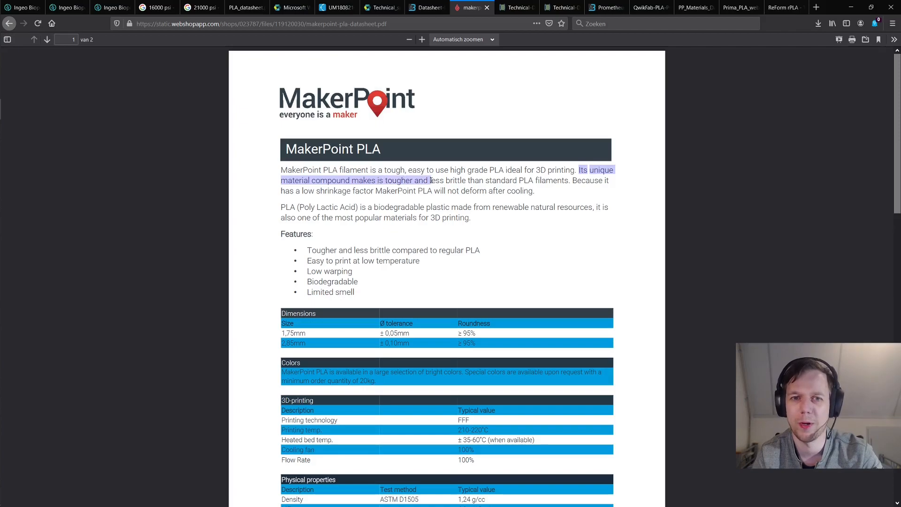
pyautogui.moveTo(428, 180); pyautogui.dragTo(541, 181)
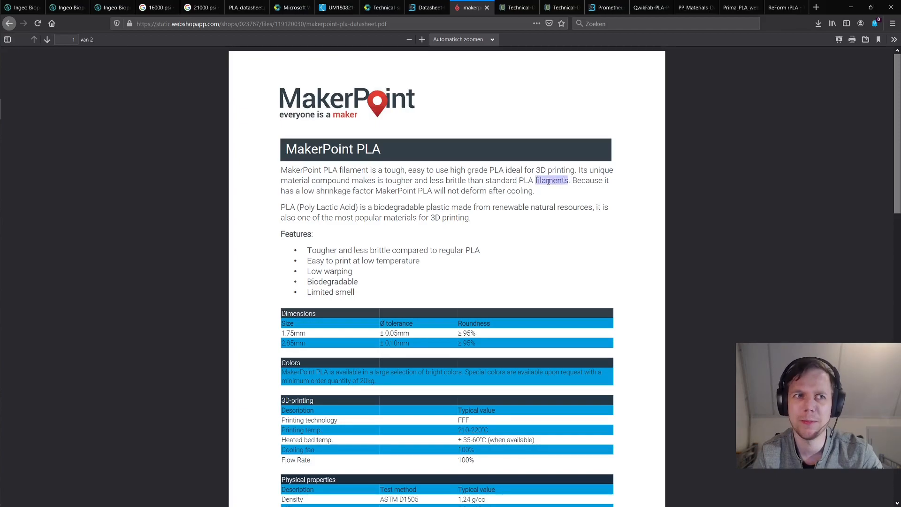
pyautogui.click(65, 7)
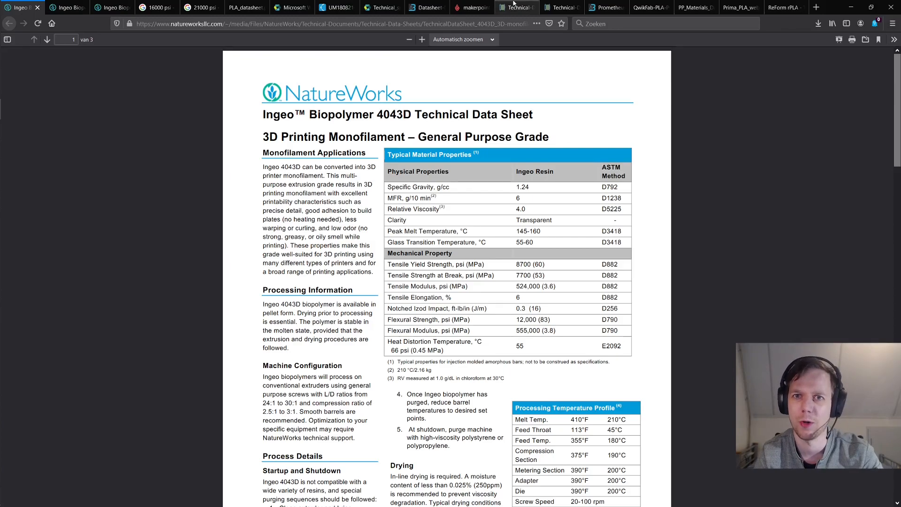
# - Check easy2print3D PLA values against the MakerPoint sheet and the NatureWorks 4043D film datasheet
pyautogui.click(514, 8)
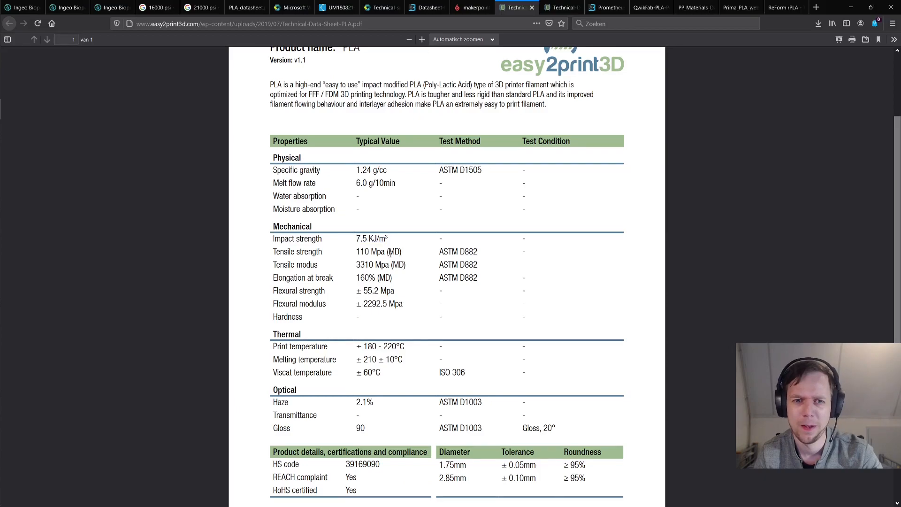
pyautogui.doubleClick(394, 251)
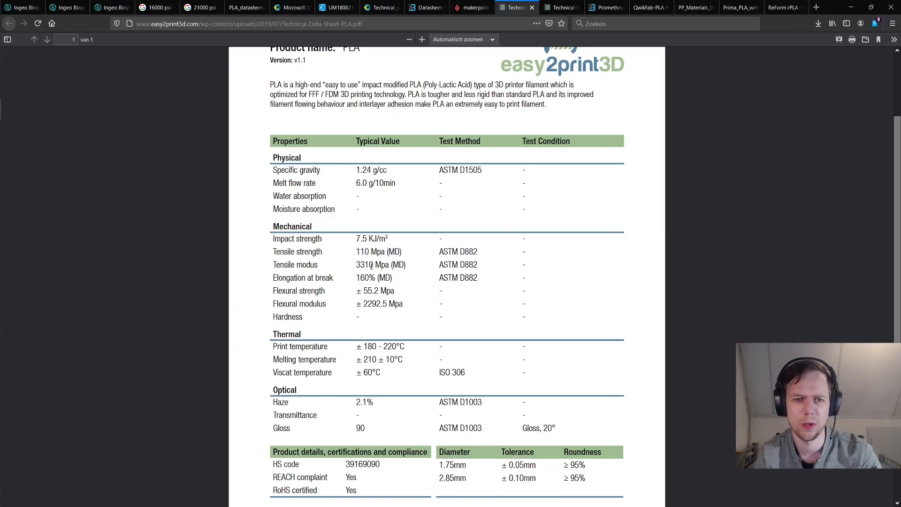
pyautogui.click(471, 6)
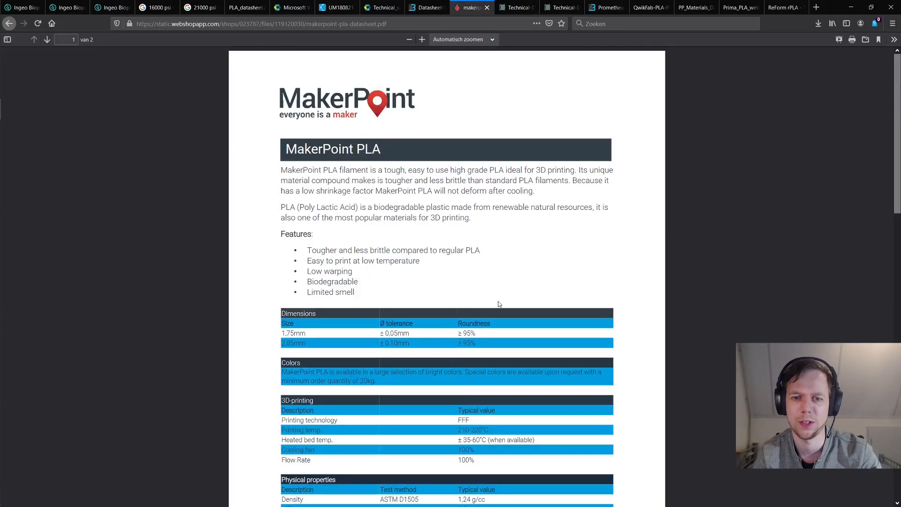
pyautogui.scroll(-3)
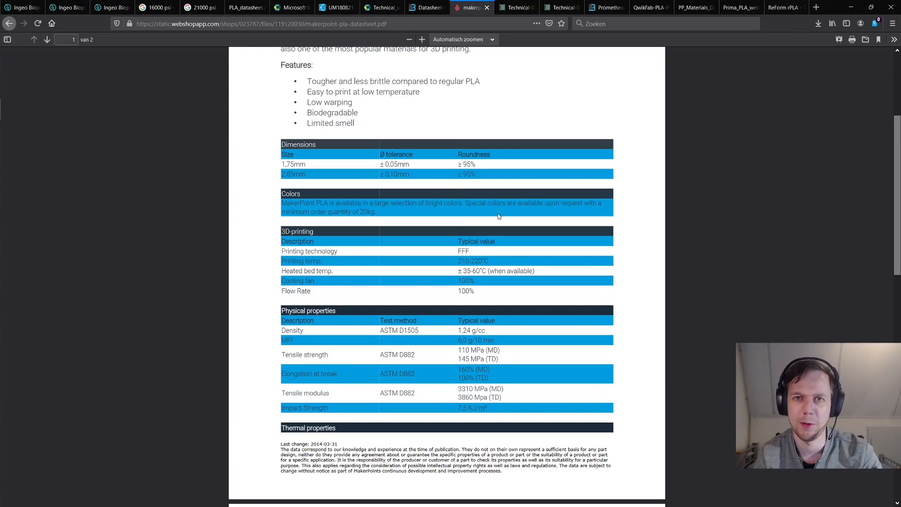
pyautogui.click(514, 7)
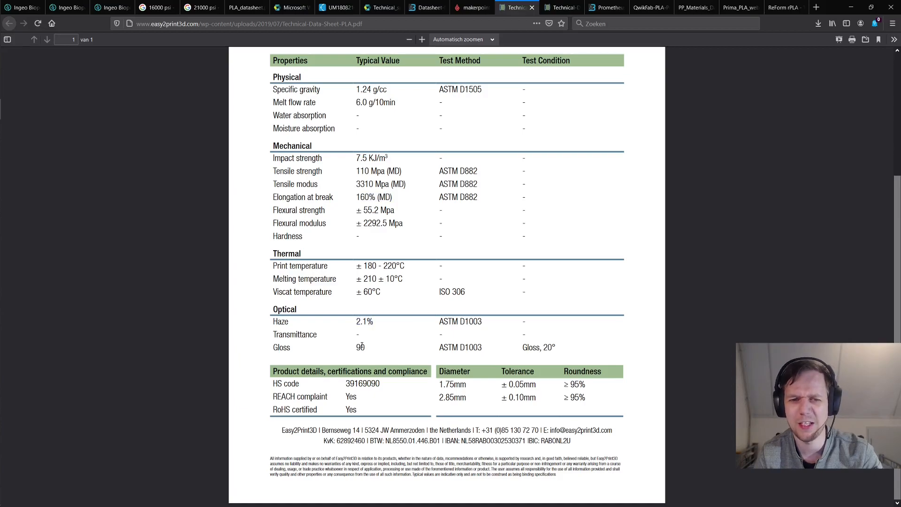
pyautogui.click(66, 7)
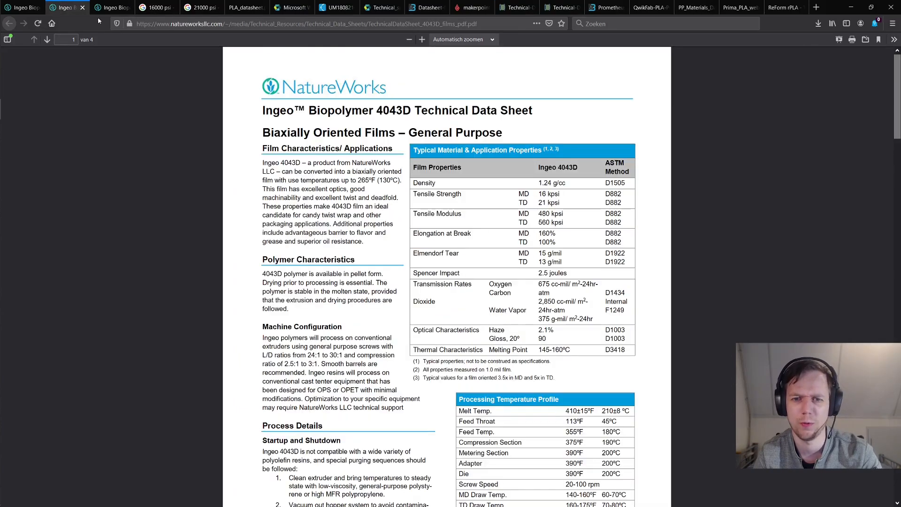
pyautogui.doubleClick(541, 338)
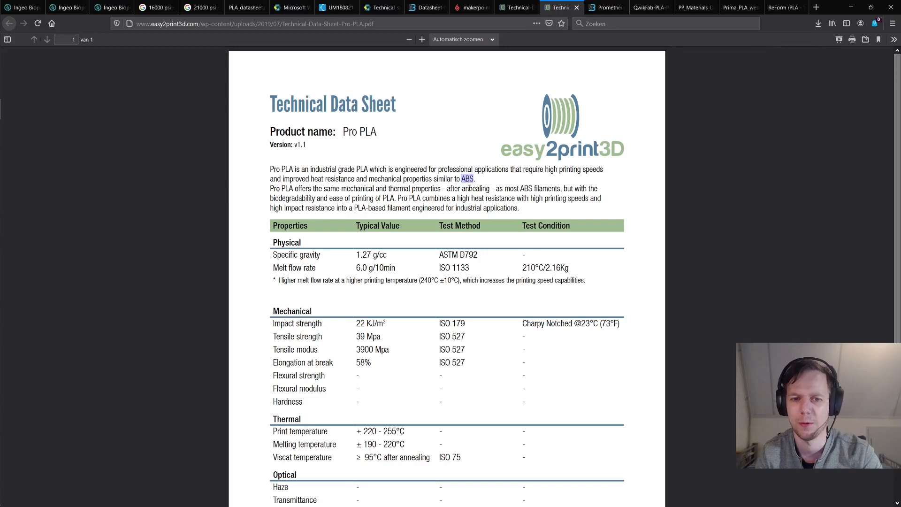
pyautogui.moveTo(452, 317)
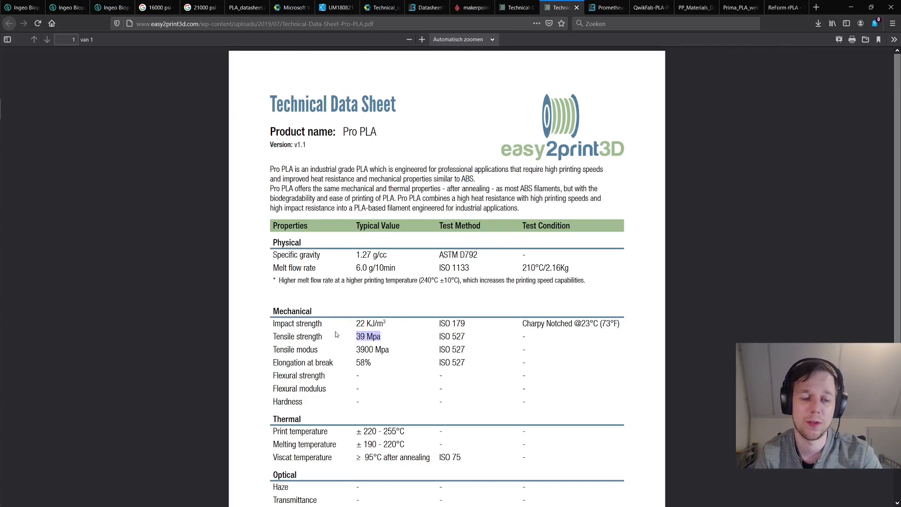
pyautogui.moveTo(400, 293)
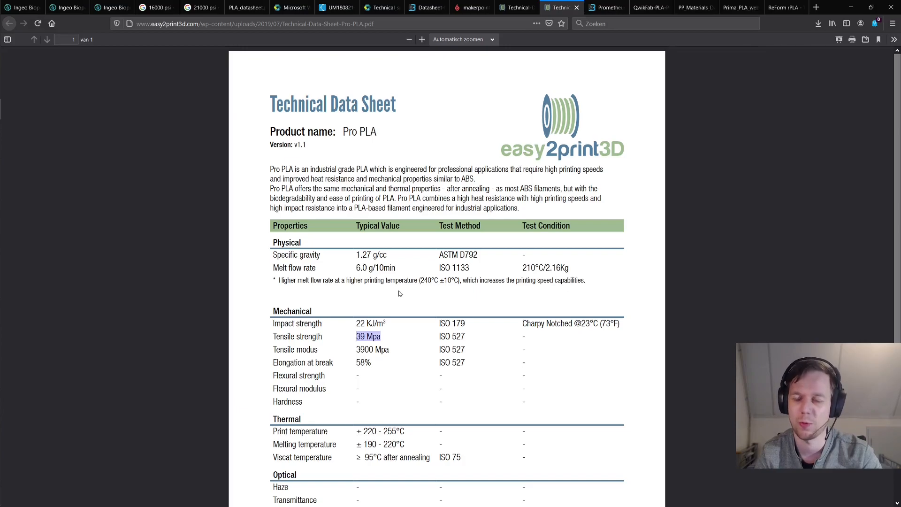
pyautogui.click(244, 8)
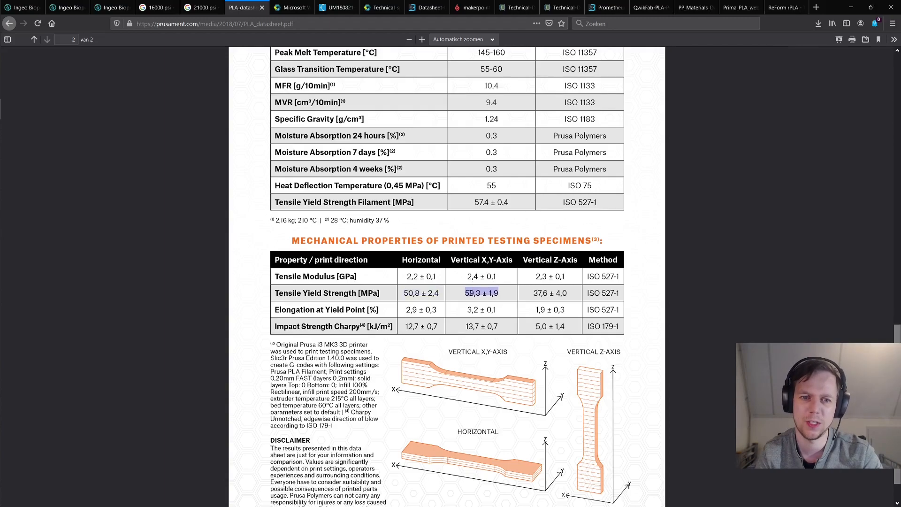
pyautogui.click(560, 8)
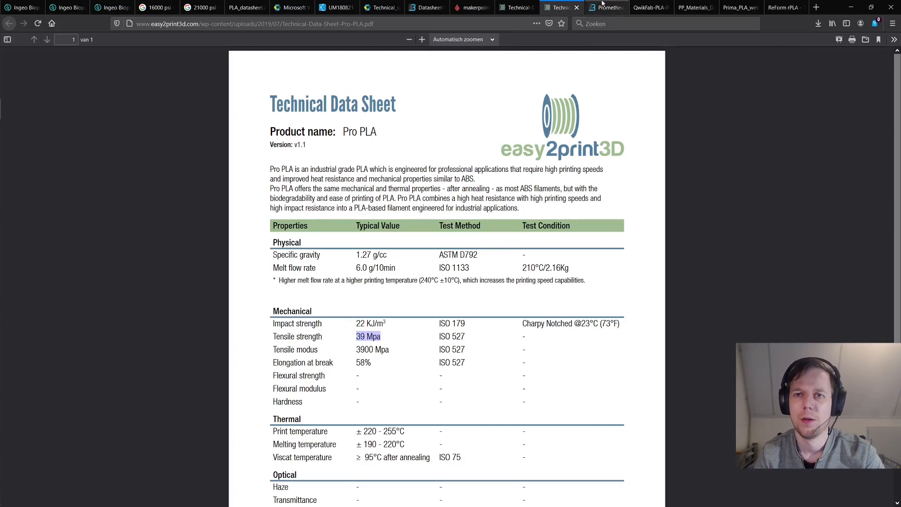
# - Highlight the Prometheus PLA tensile strength (TD) and 145-160°C melting range, then move to the Qwikfab sheet
pyautogui.click(605, 7)
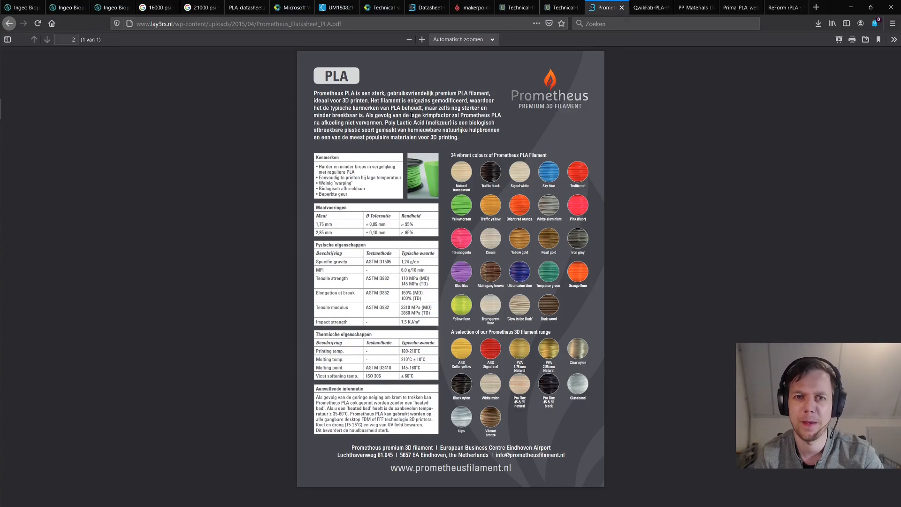
pyautogui.moveTo(412, 100); pyautogui.dragTo(412, 122)
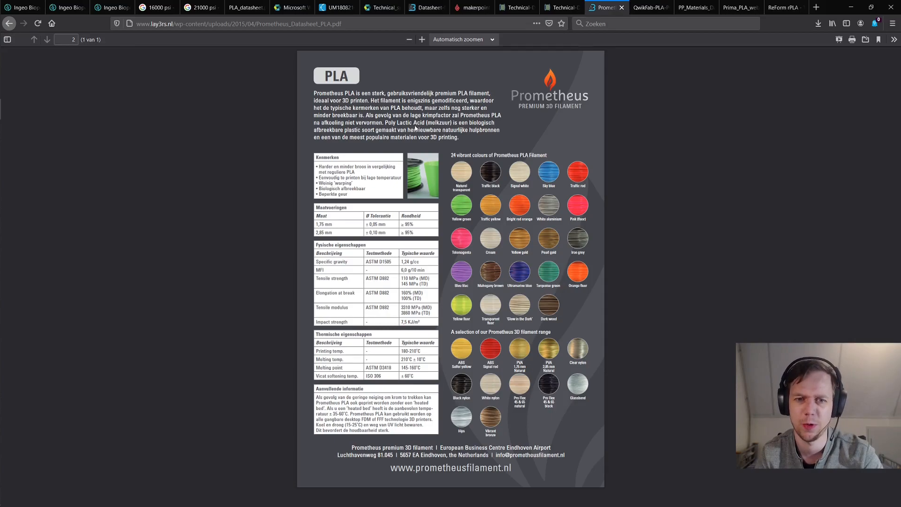
pyautogui.doubleClick(411, 278)
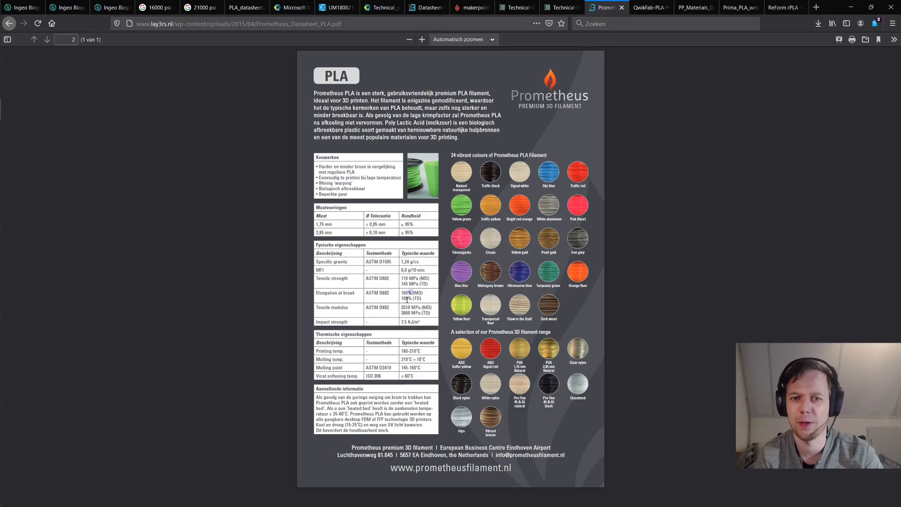
pyautogui.doubleClick(404, 307)
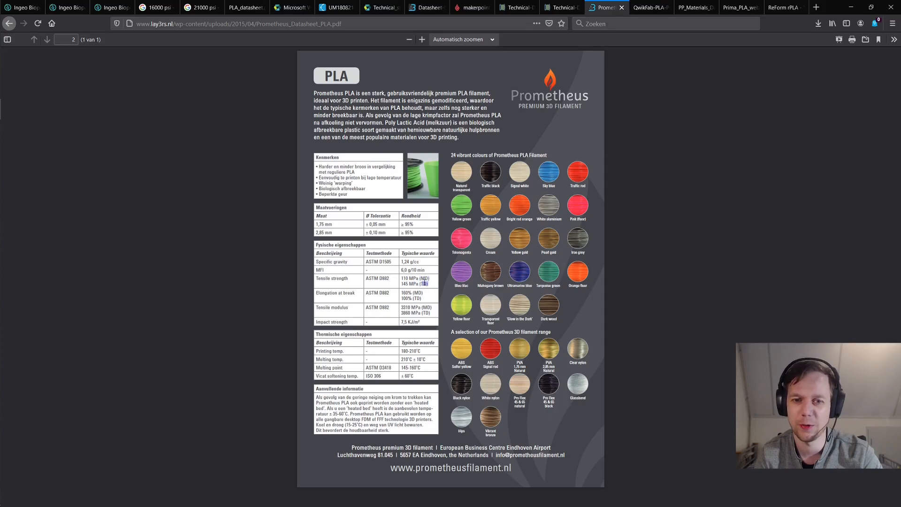
pyautogui.doubleClick(409, 367)
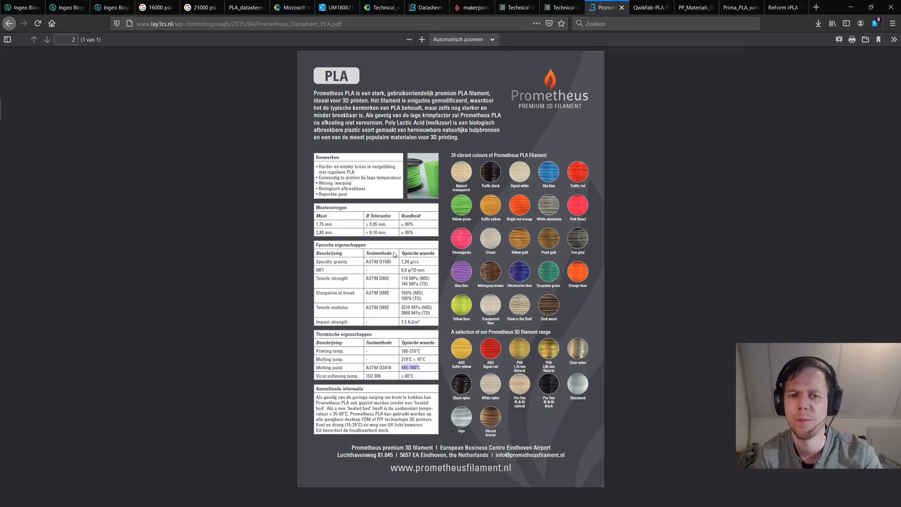
pyautogui.moveTo(395, 265)
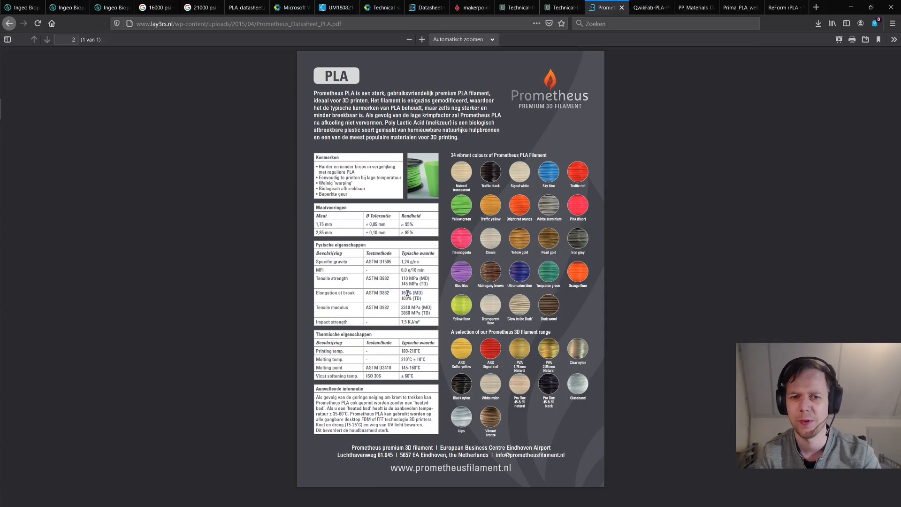
pyautogui.click(649, 8)
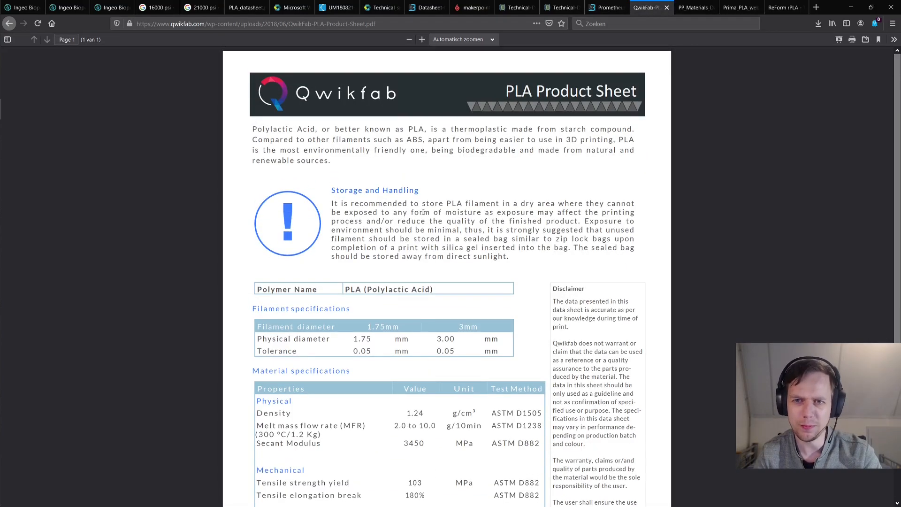
# - Select Qwikfab's storage paragraph, highlight NatureWorks 4032D's 15 kpsi MD tensile strength, then bring up PrintPlace
pyautogui.moveTo(363, 129); pyautogui.dragTo(404, 139)
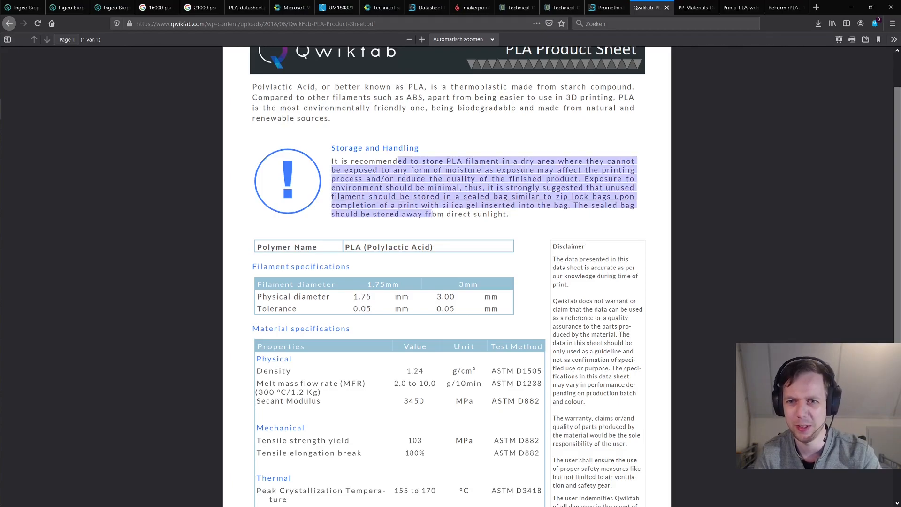
pyautogui.scroll(-3)
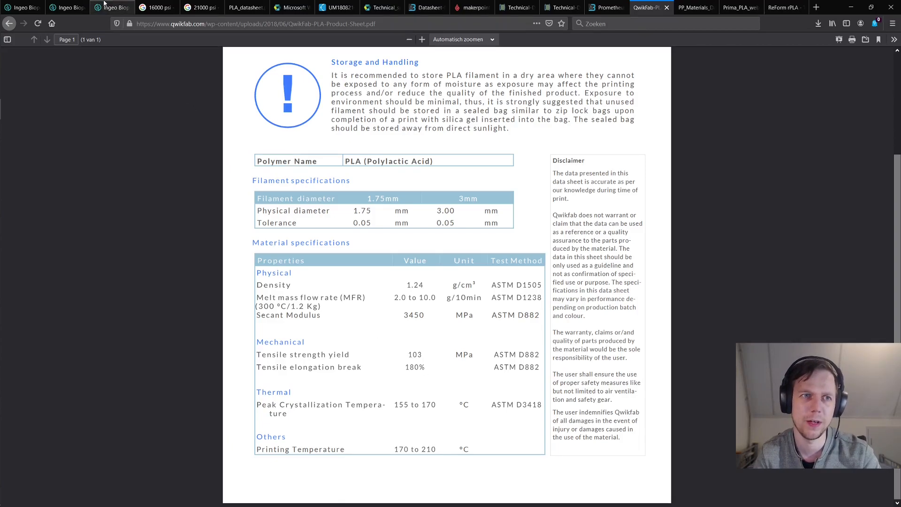
pyautogui.click(112, 8)
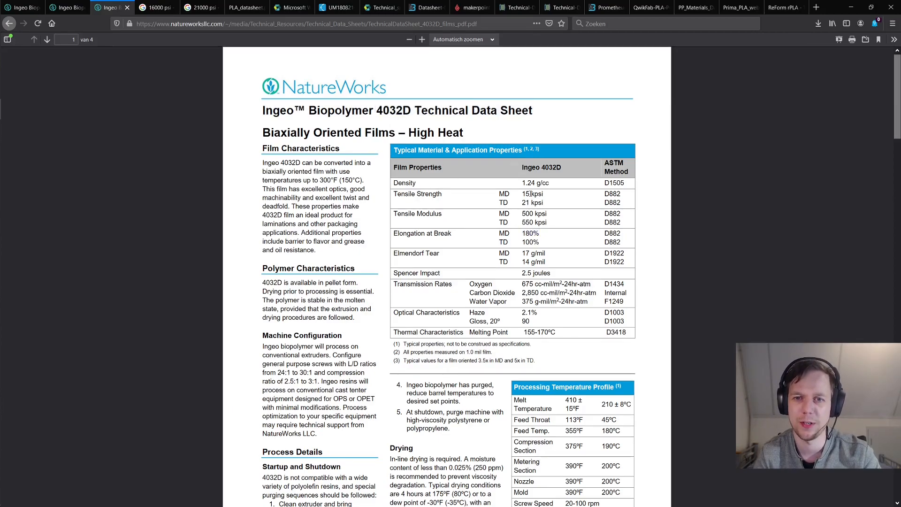
pyautogui.doubleClick(535, 193)
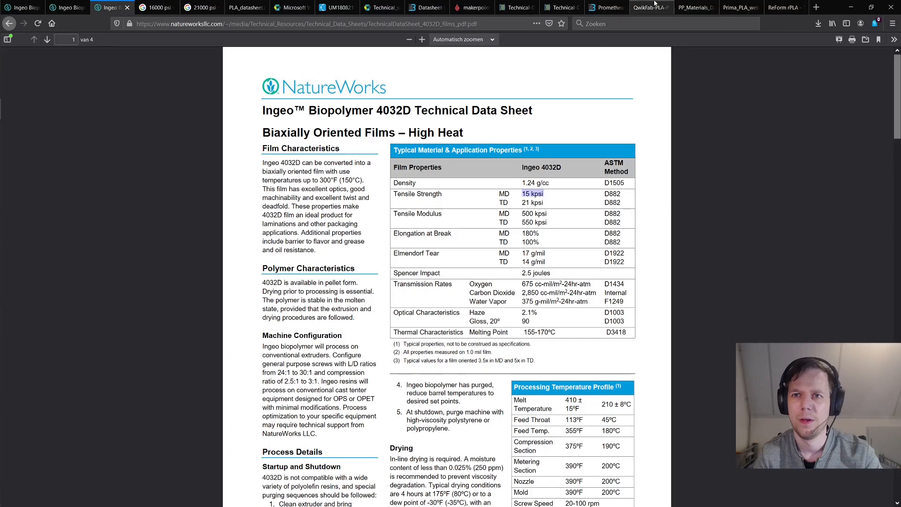
pyautogui.click(692, 6)
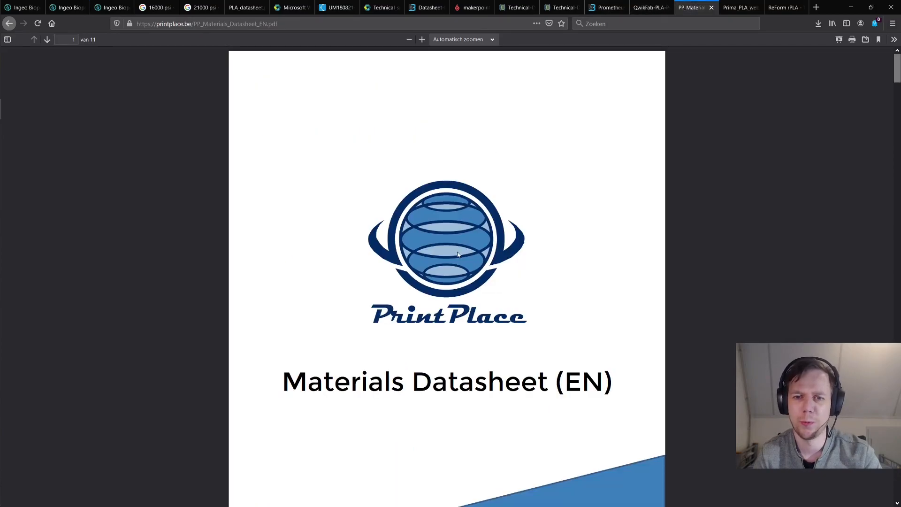
# - Scroll to PrintPlace's PLA mechanical table and highlight the ±110 MPa tensile / 160% elongation values
pyautogui.scroll(-3)
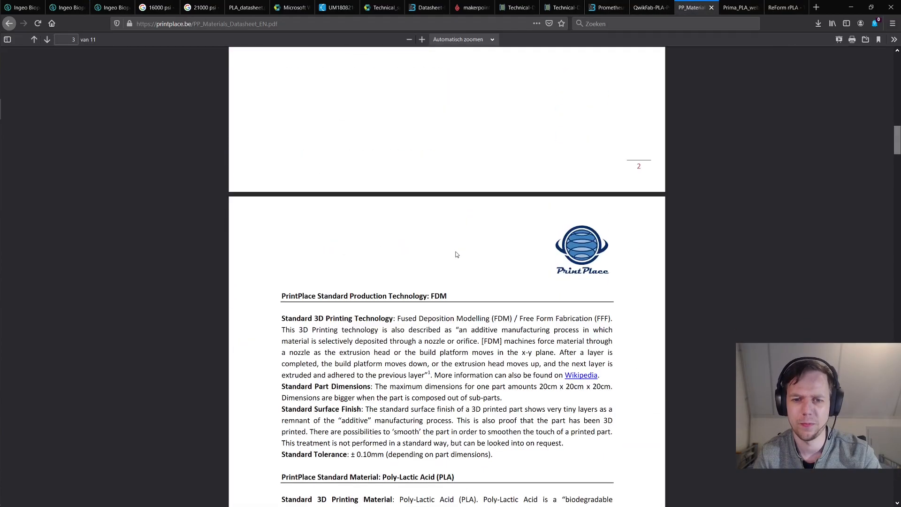
pyautogui.scroll(-3)
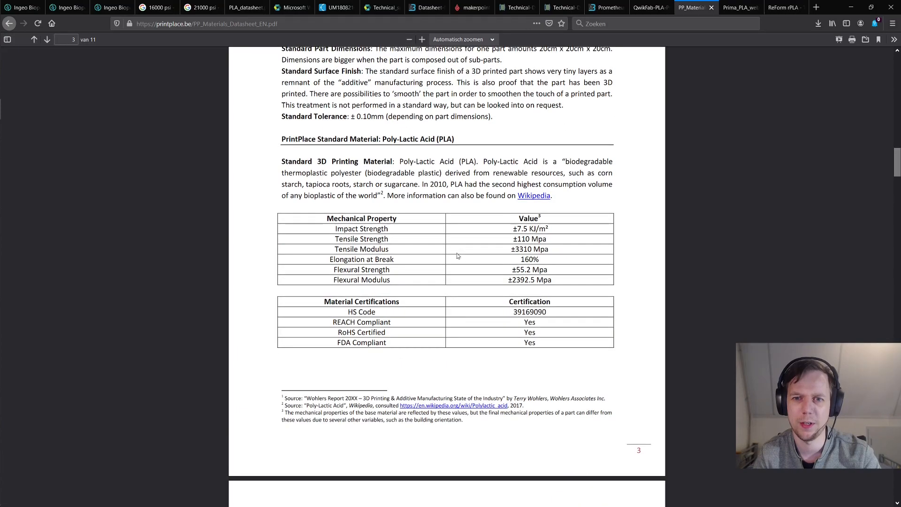
pyautogui.doubleClick(522, 239)
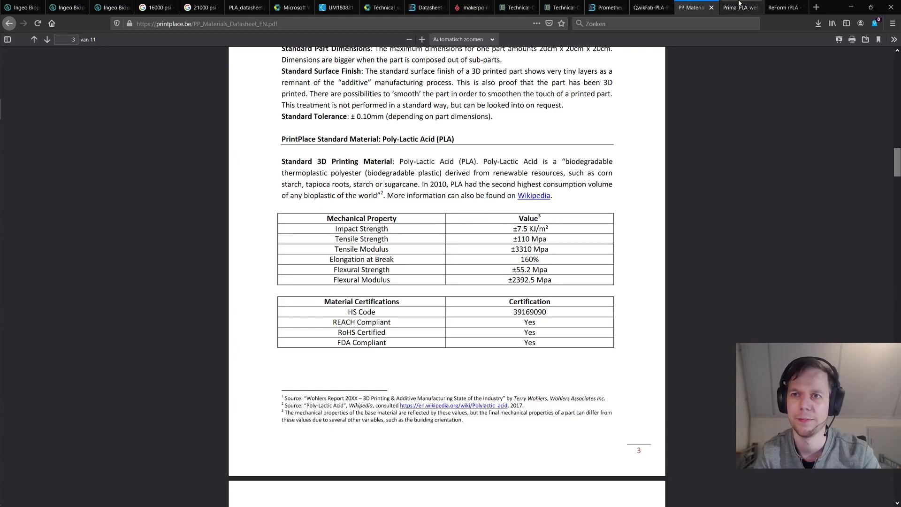
# - Select Prima SELECT PLA's 'up to 12 times tougher' claim, then move to the Formfutura ReForm rPLA sheet
pyautogui.click(739, 7)
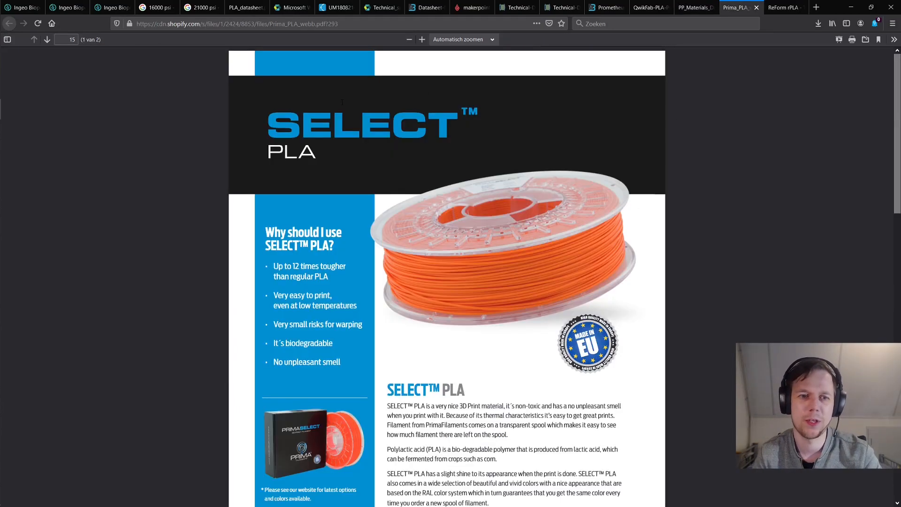
pyautogui.moveTo(273, 265); pyautogui.dragTo(329, 276)
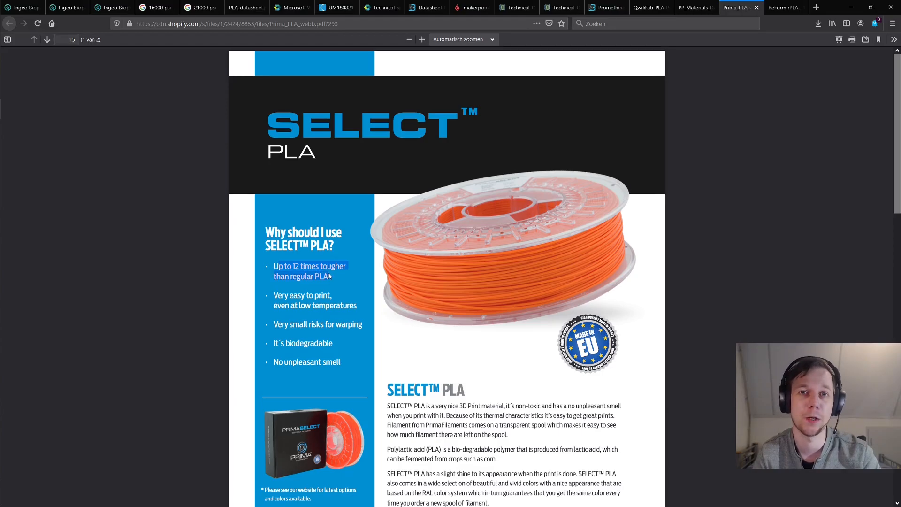
pyautogui.scroll(-3)
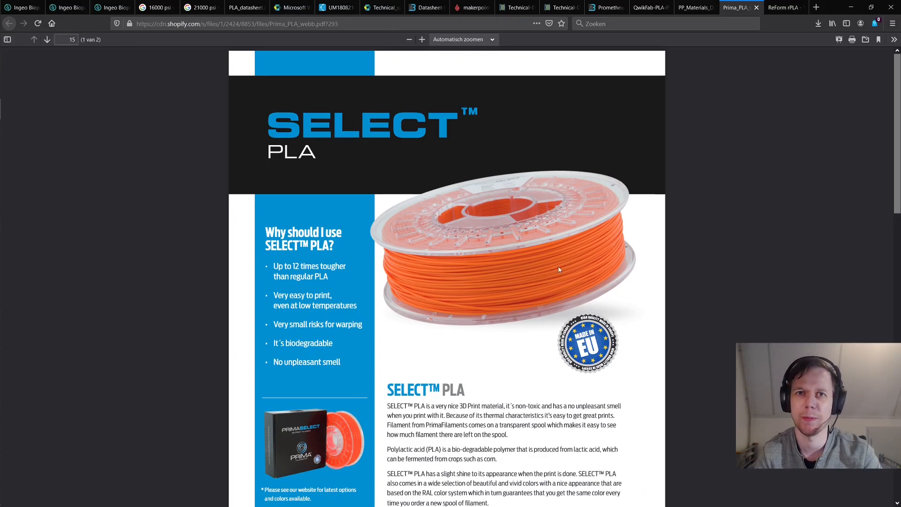
pyautogui.click(782, 6)
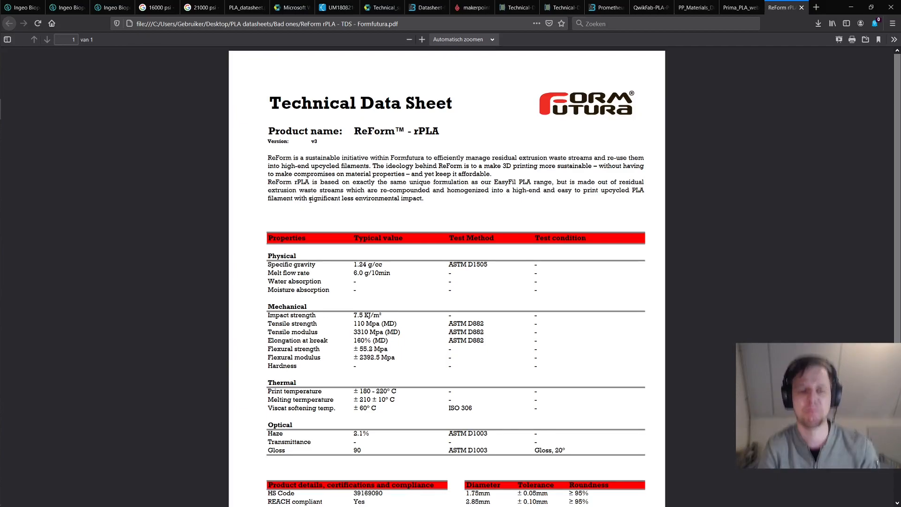
pyautogui.moveTo(353, 264); pyautogui.dragTo(381, 263)
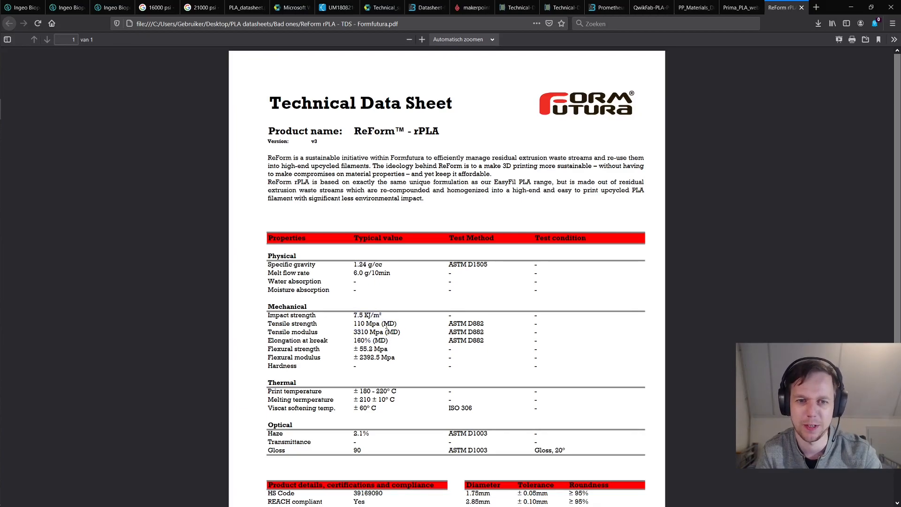
pyautogui.doubleClick(388, 323)
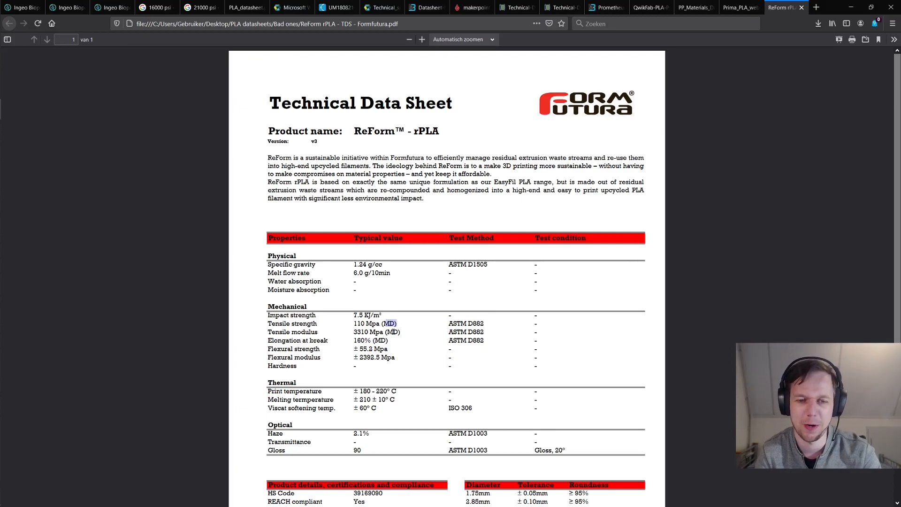
pyautogui.scroll(-3)
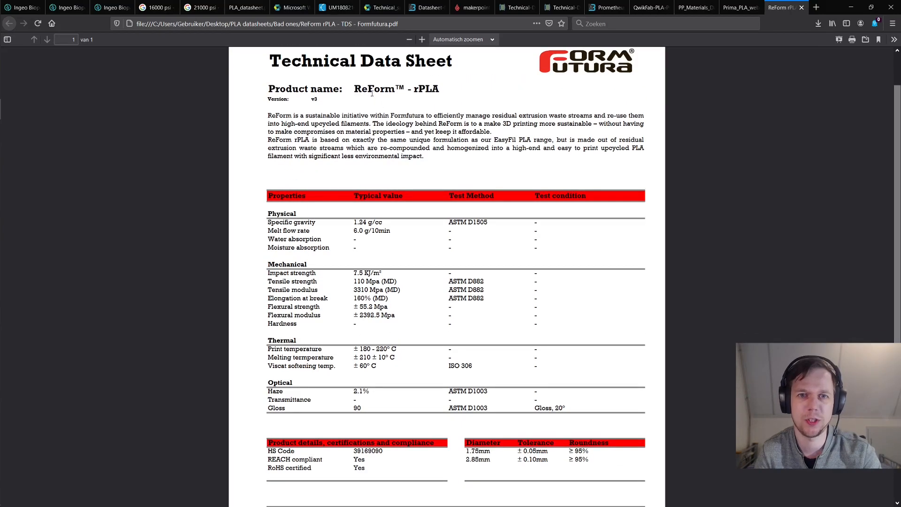
pyautogui.scroll(-3)
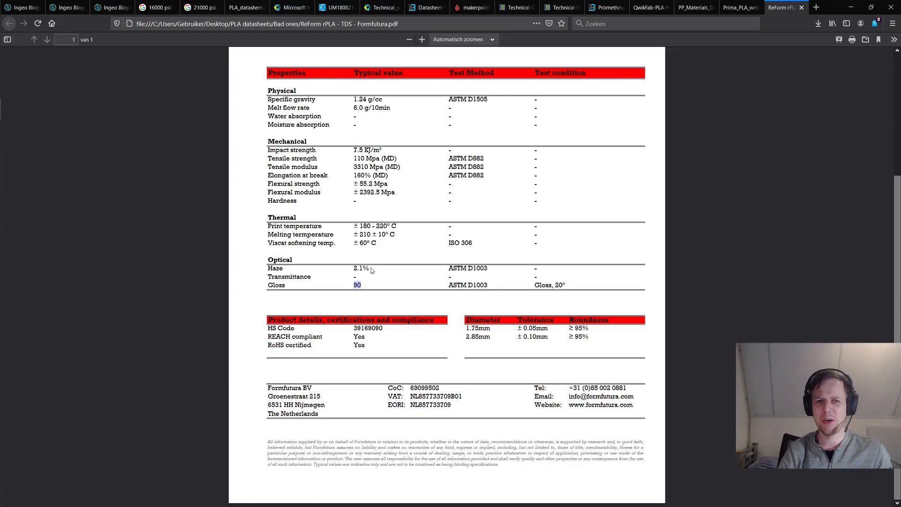
pyautogui.doubleClick(374, 157)
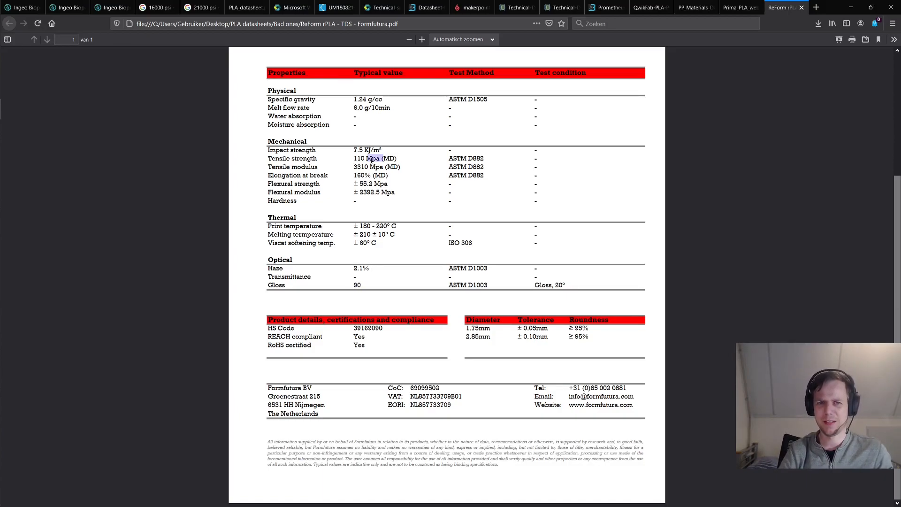
pyautogui.moveTo(332, 176)
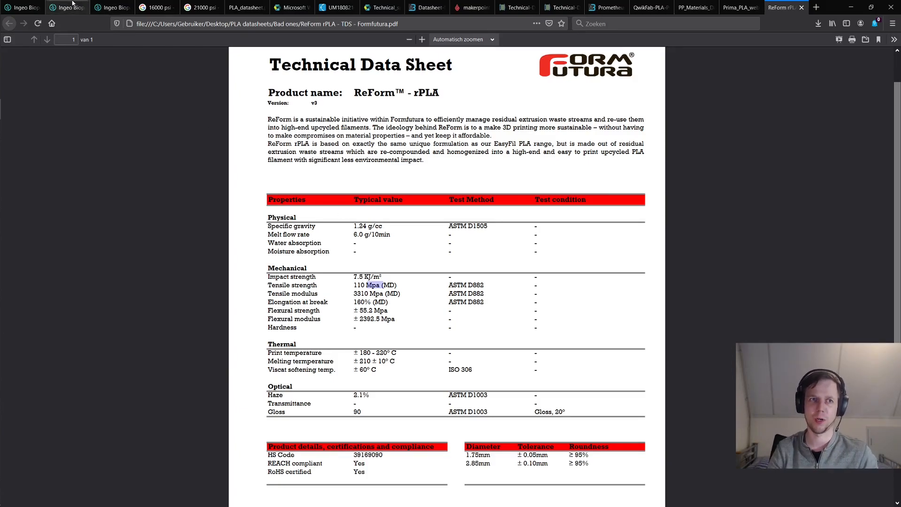
pyautogui.click(65, 7)
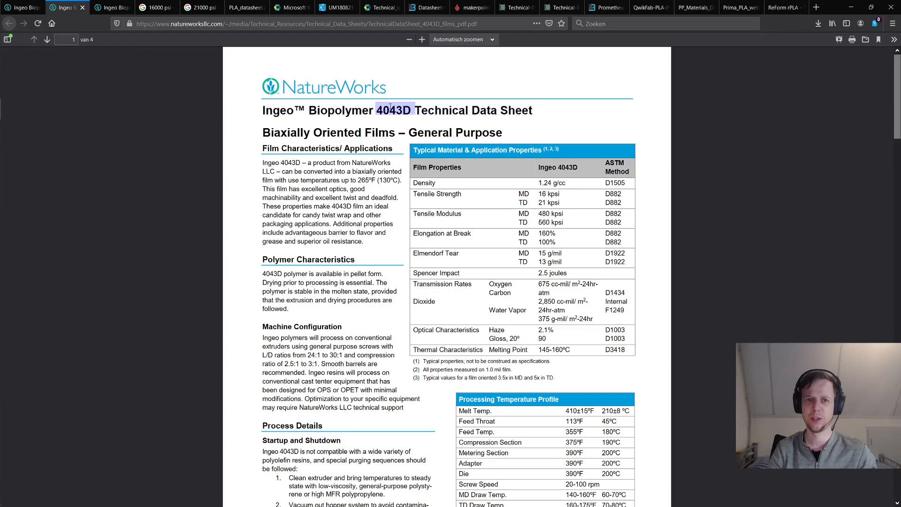
pyautogui.click(672, 91)
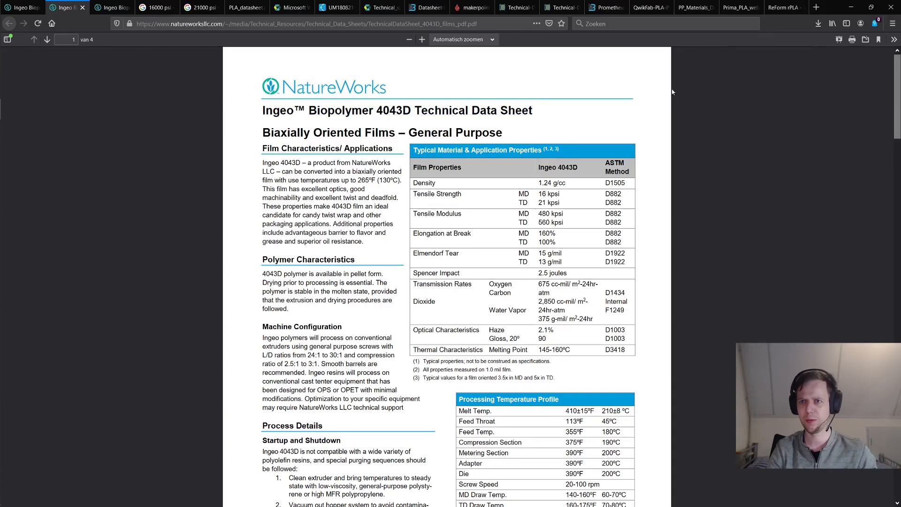
pyautogui.click(780, 6)
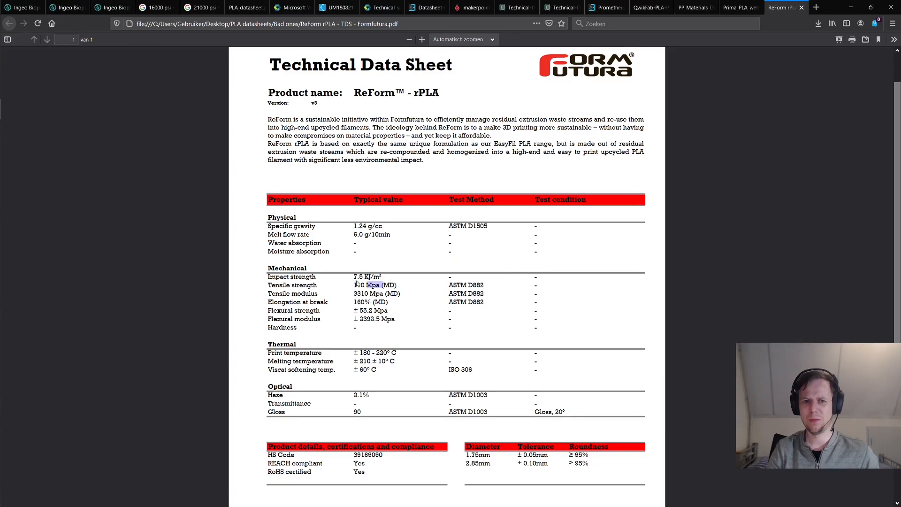
pyautogui.moveTo(355, 285); pyautogui.dragTo(404, 285)
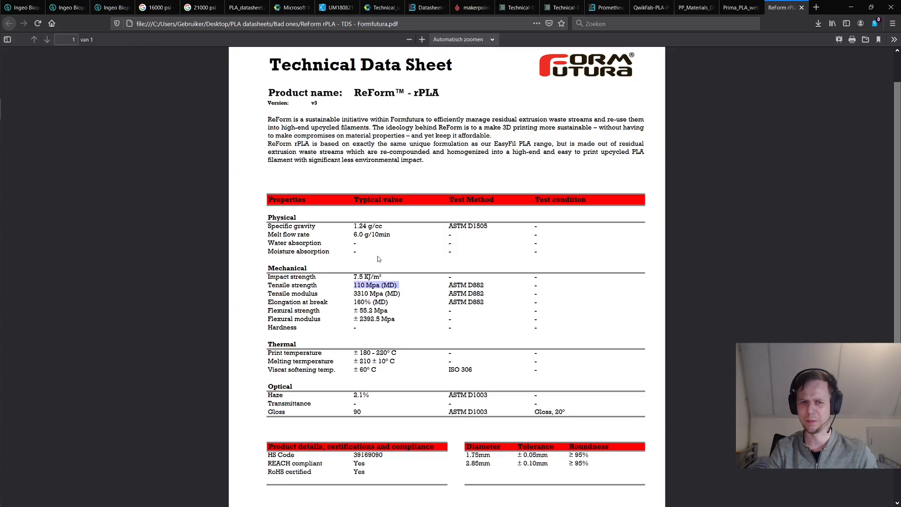
pyautogui.moveTo(389, 235)
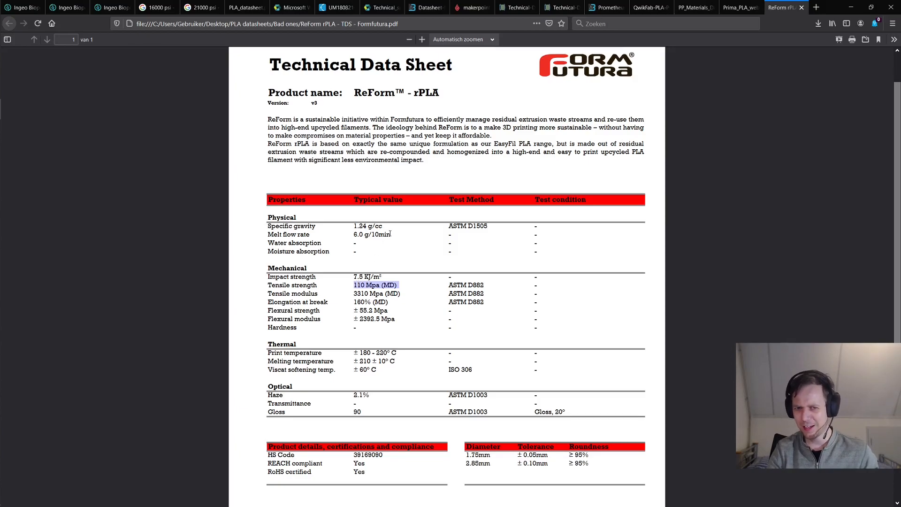